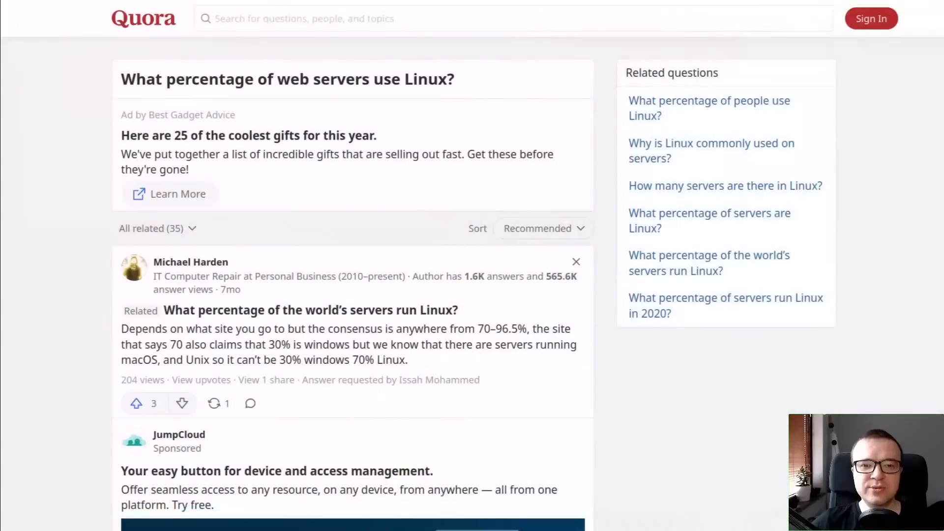
Highlight passages in the Quora answers and Red Hat's 'Linux and open source' license sentence.
drag(451, 329, 492, 329)
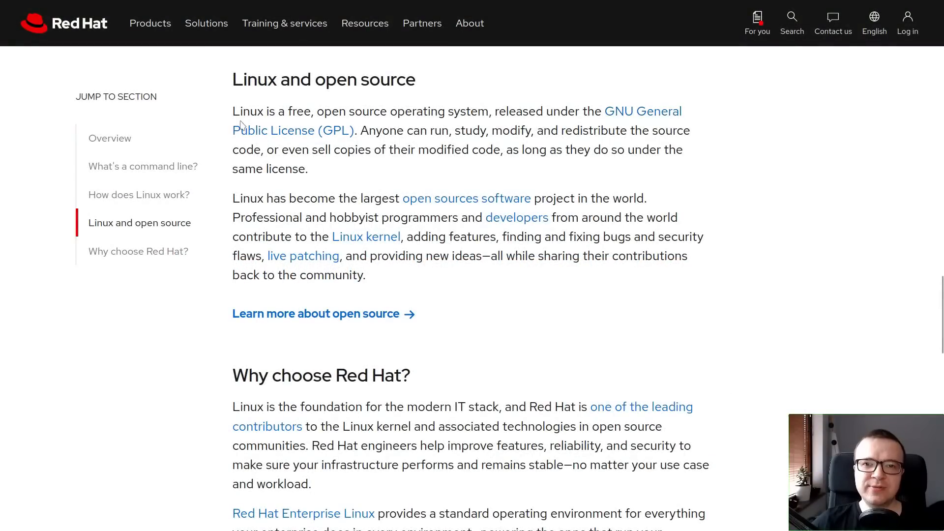
drag(233, 111, 492, 111)
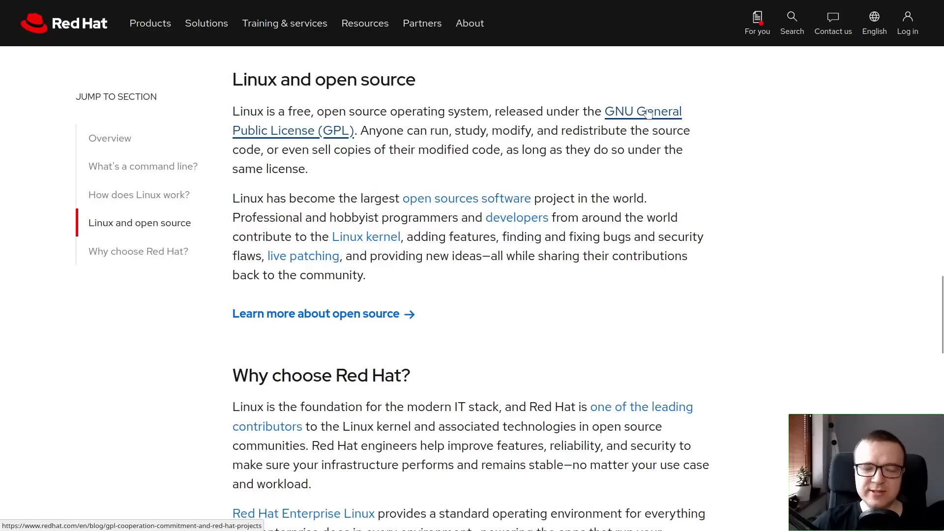
double_click(439, 131)
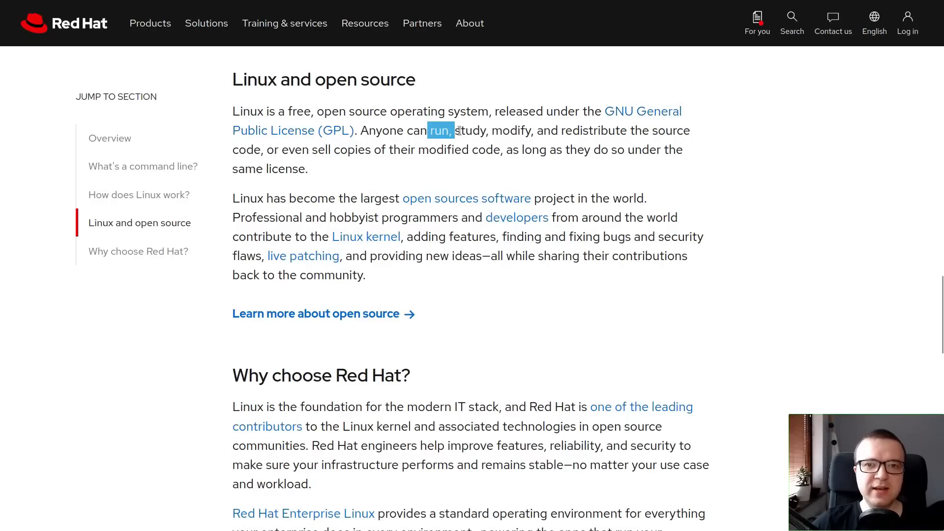
drag(442, 130, 683, 130)
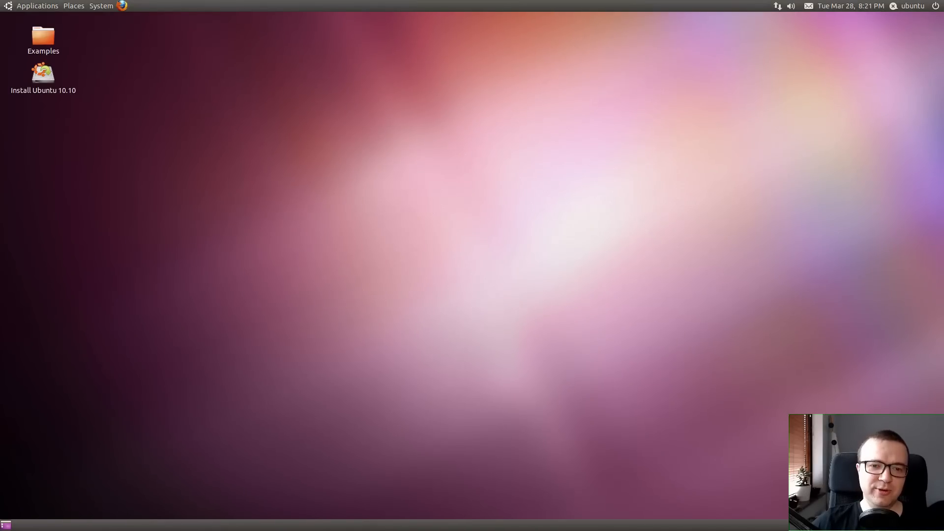
Browse the Applications and System menus, then show the Home folder in Nautilus.
click(37, 5)
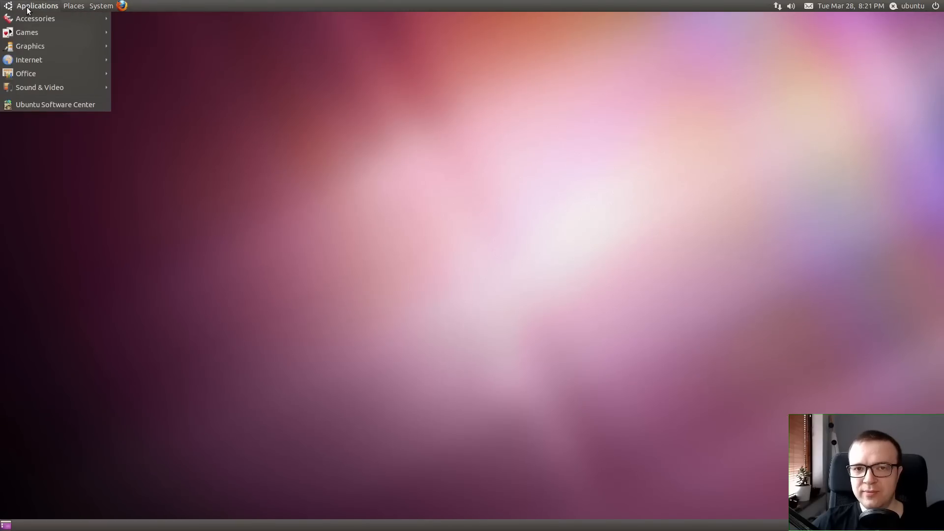
click(102, 5)
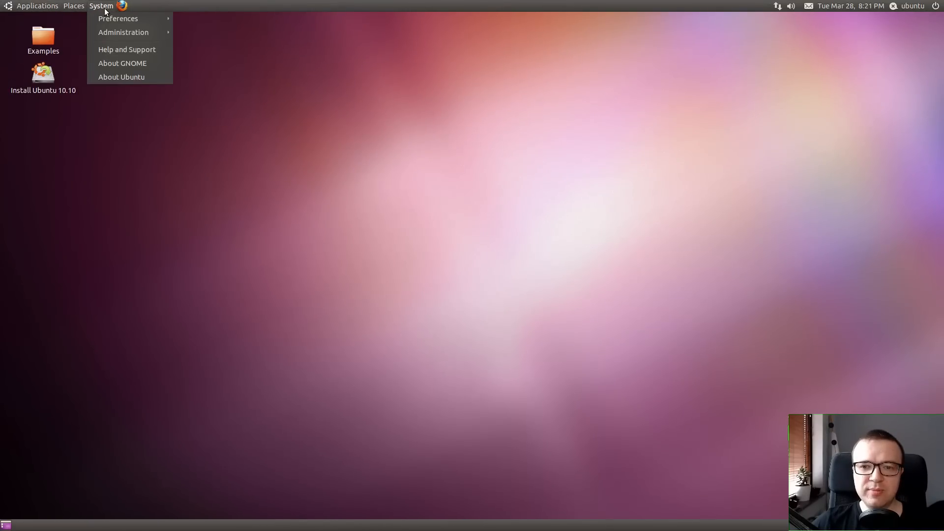
mouse_move(122, 63)
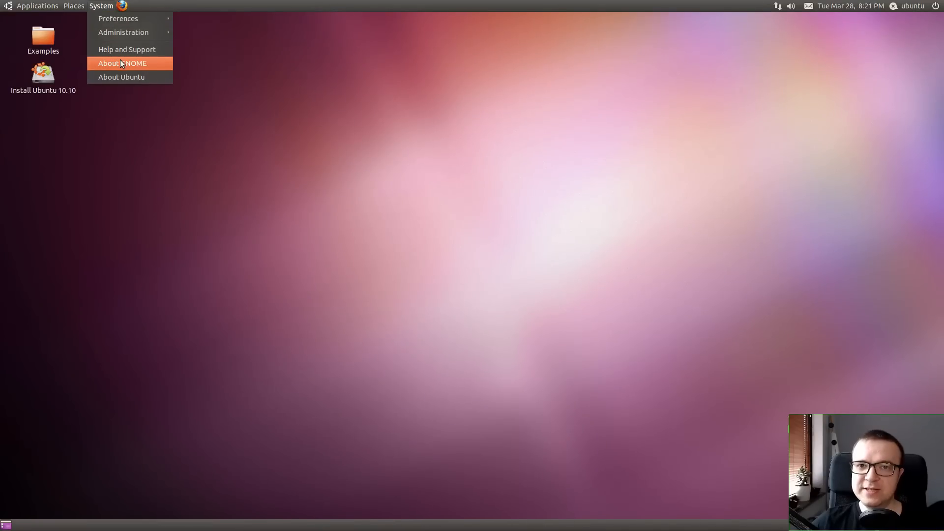
click(122, 62)
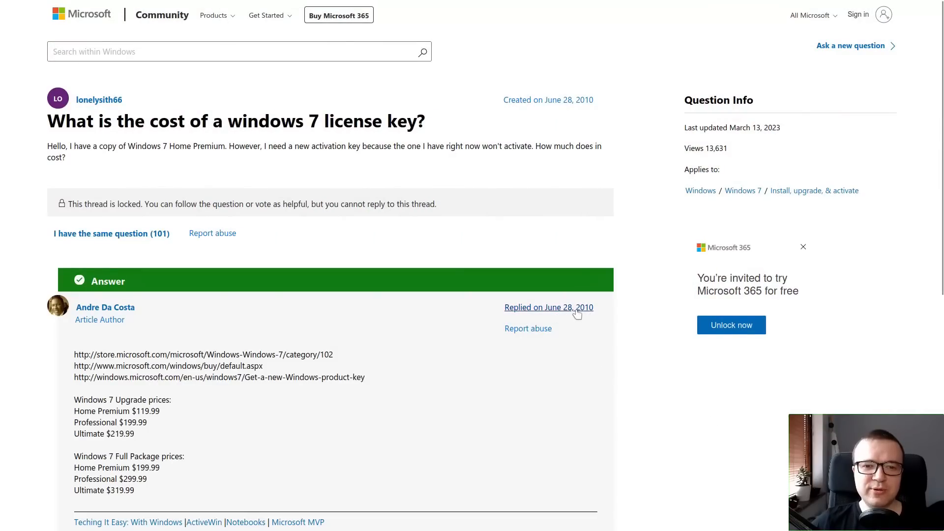
drag(74, 399, 110, 411)
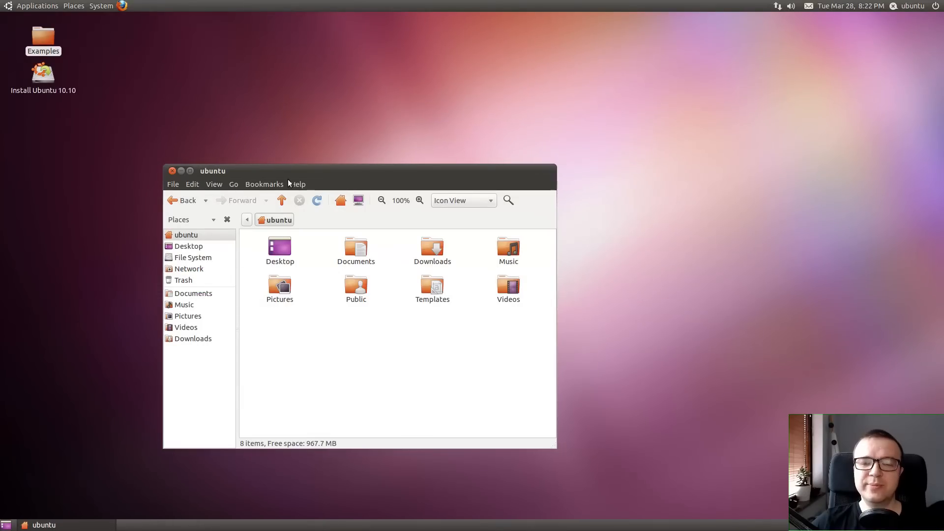
Show the About Nautilus dialog with version 2.32.0 via Help > About.
click(298, 185)
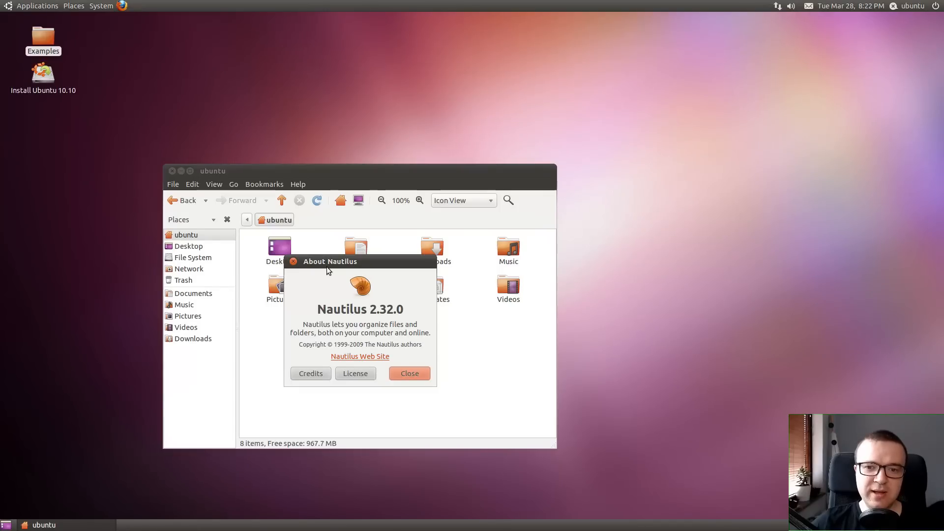
click(409, 373)
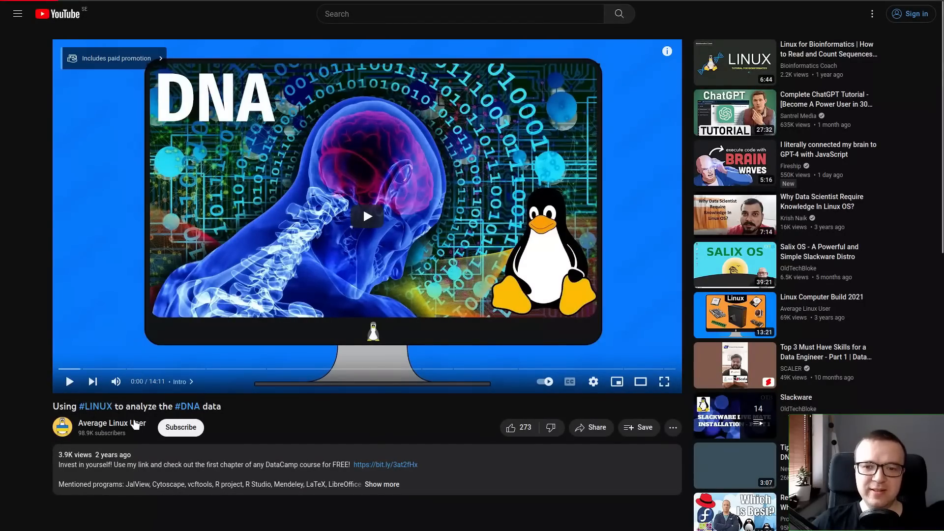
Go to the Average Linux User channel page from the Linux DNA analysis video.
click(112, 423)
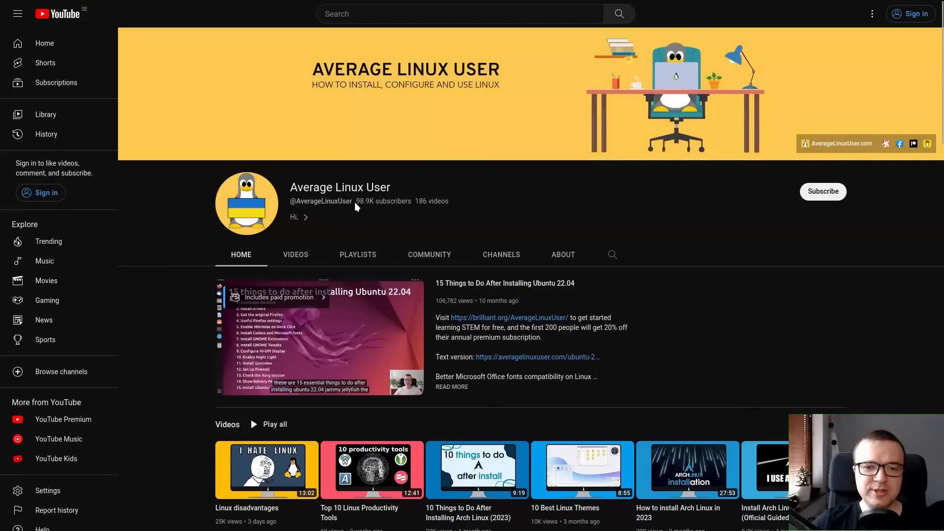
double_click(383, 201)
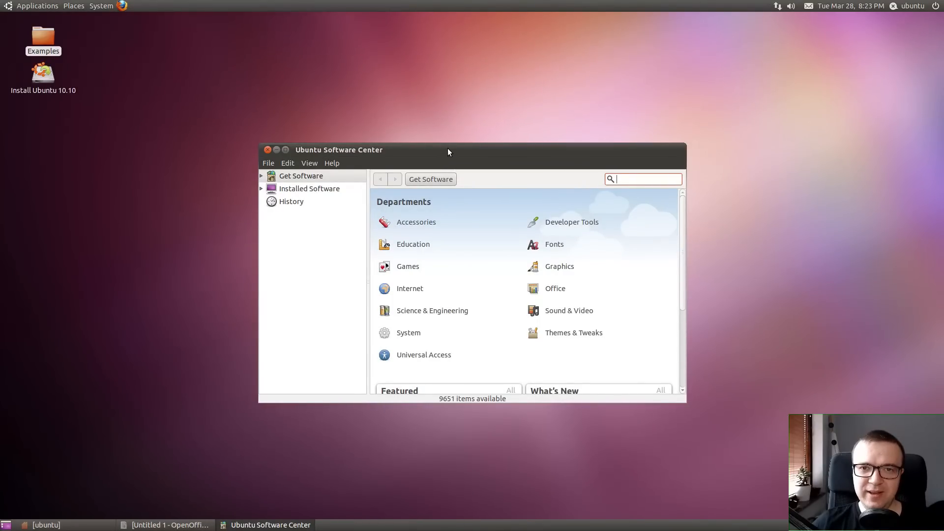
Expand Get Software and browse the Sound & Video department's application list.
click(261, 163)
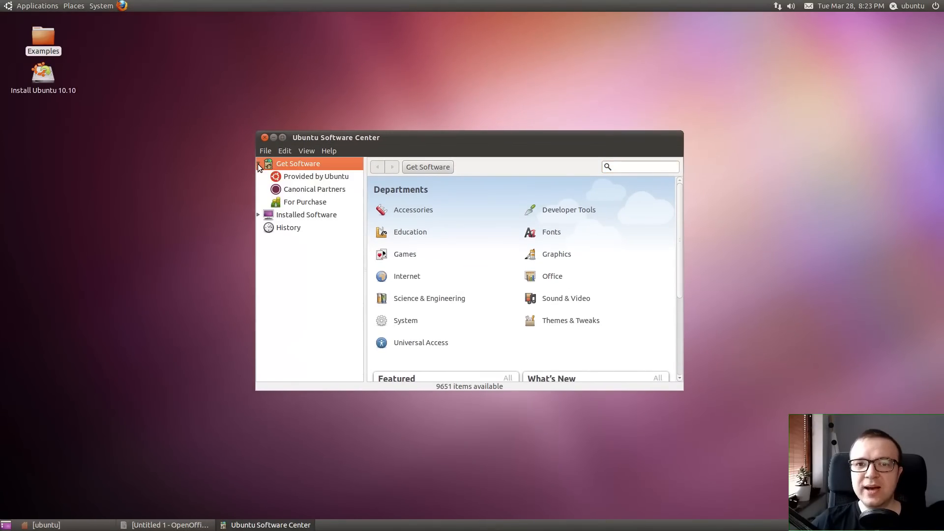
click(565, 298)
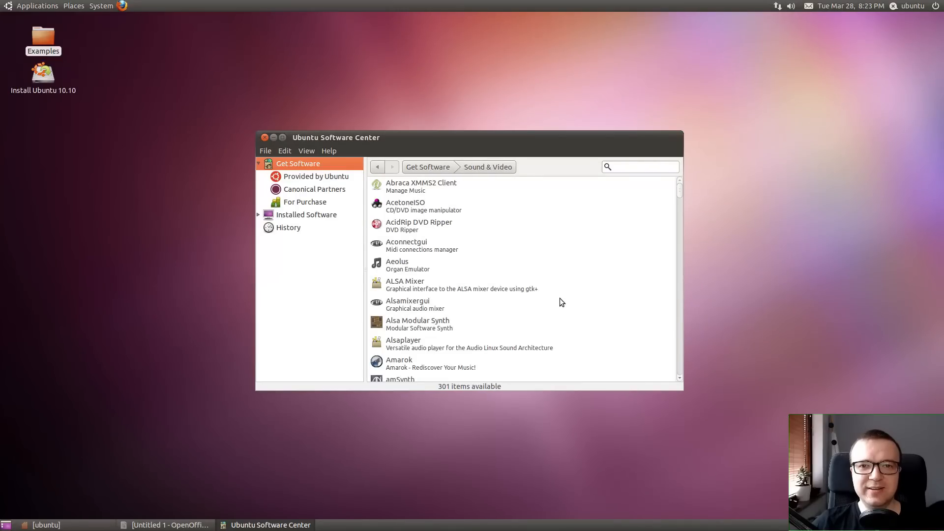
scroll(down, 3)
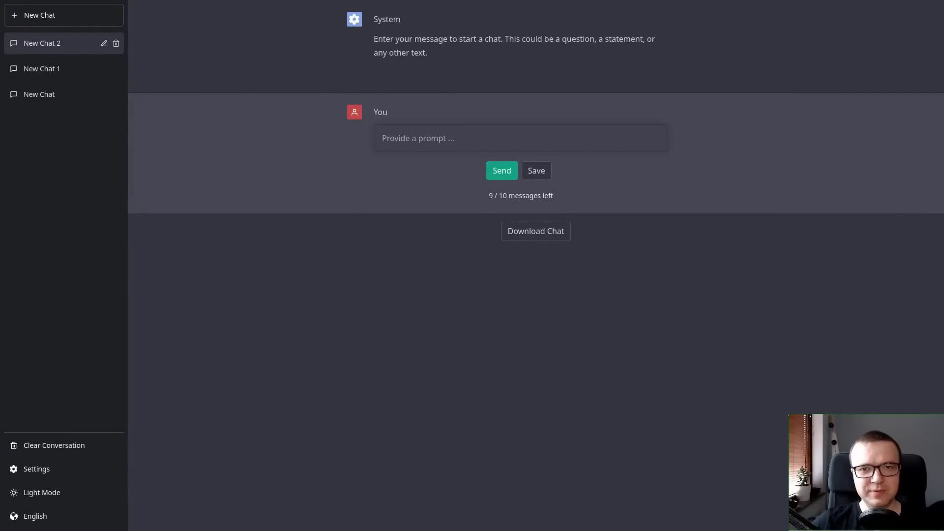
Start a new prompt reading 'Why Linux is m' in the chat's prompt field.
text(Why Linux is m)
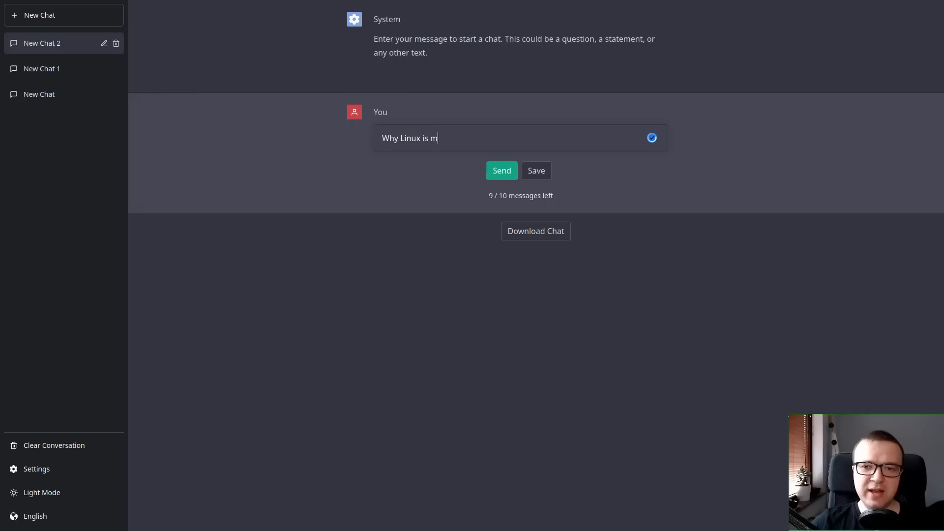
click(502, 170)
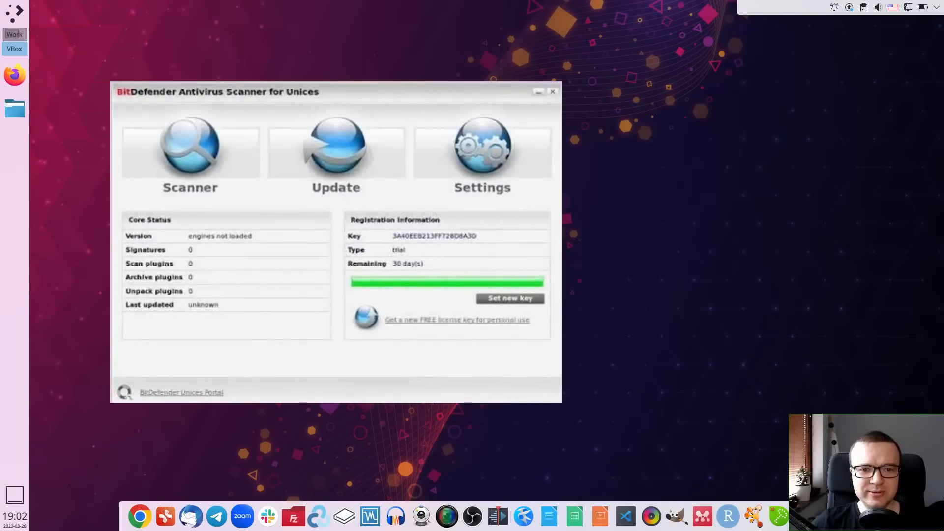
Run 'sudo chkrootkit' in Konsole to scan for rootkits with administrator rights.
click(552, 91)
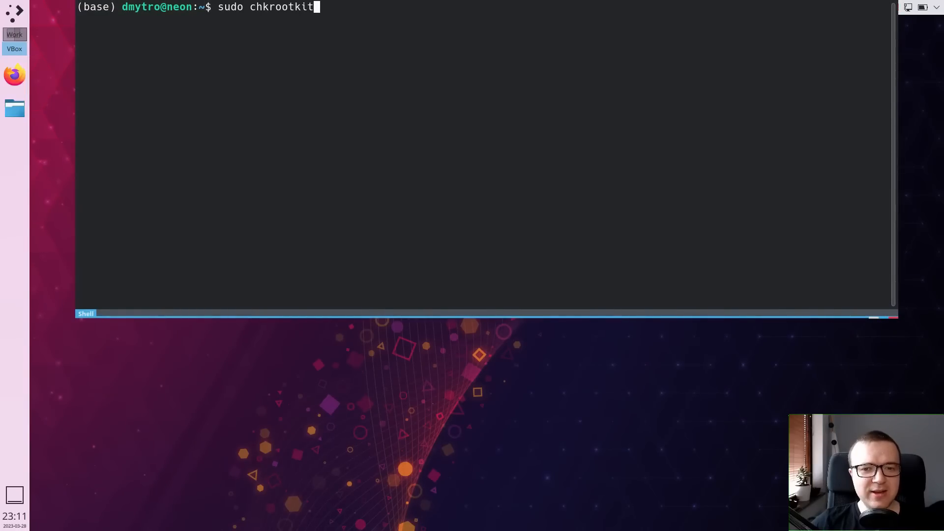
key(Return)
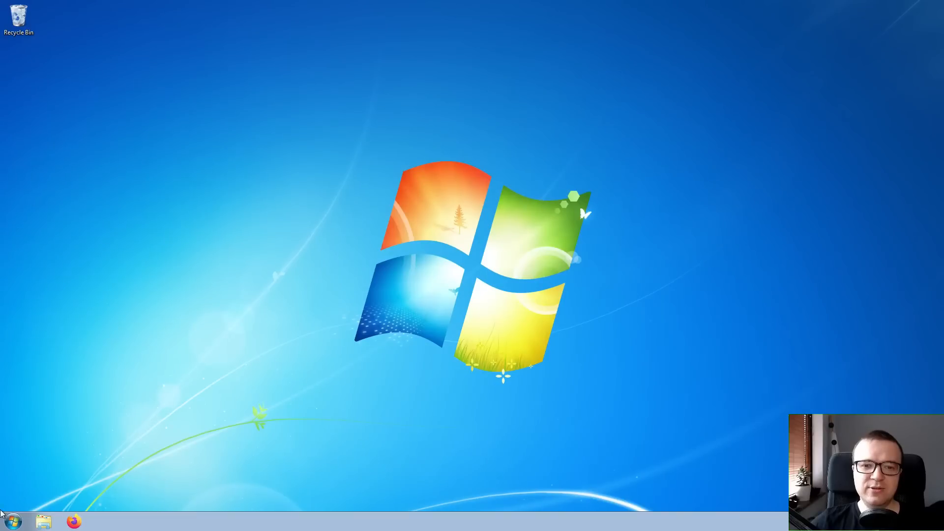
click(11, 521)
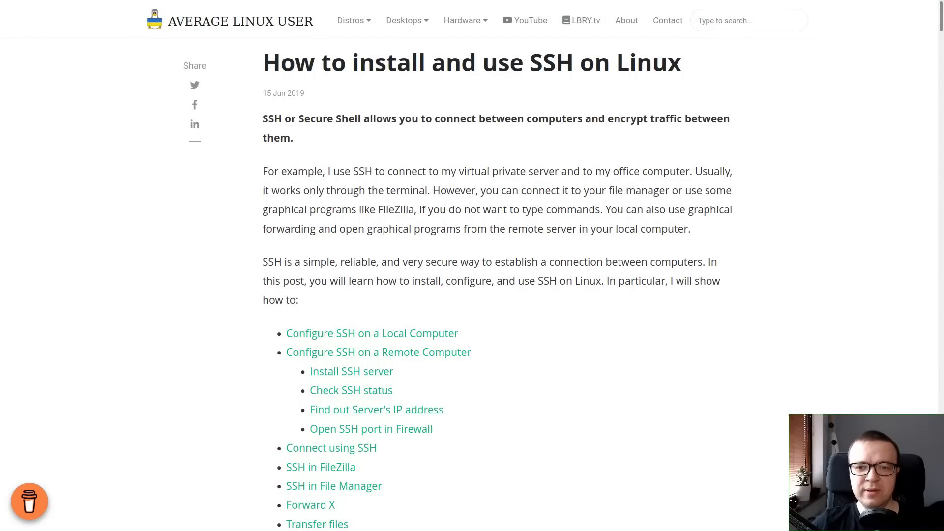
Read down the SSH install guide, play its embedded video, and enter 'sudo su -' in the terminal.
scroll(down, 3)
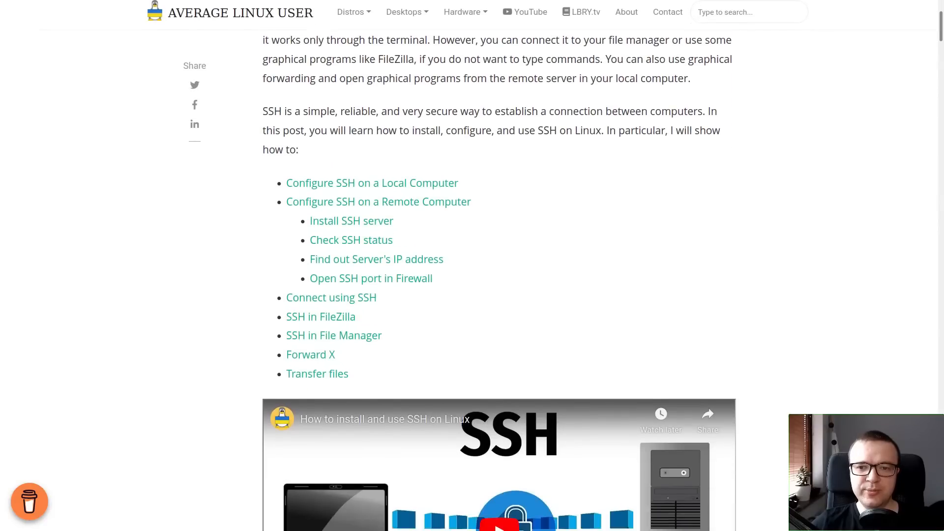
scroll(down, 3)
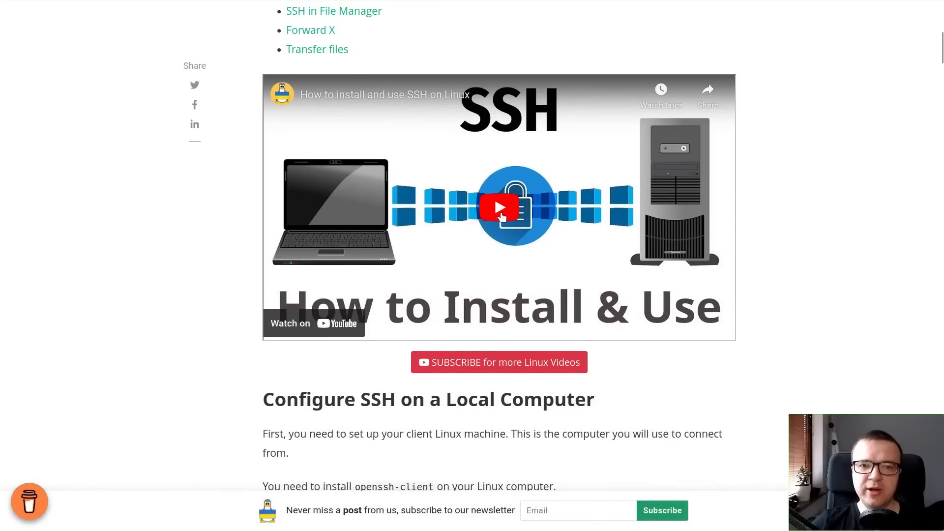
click(498, 208)
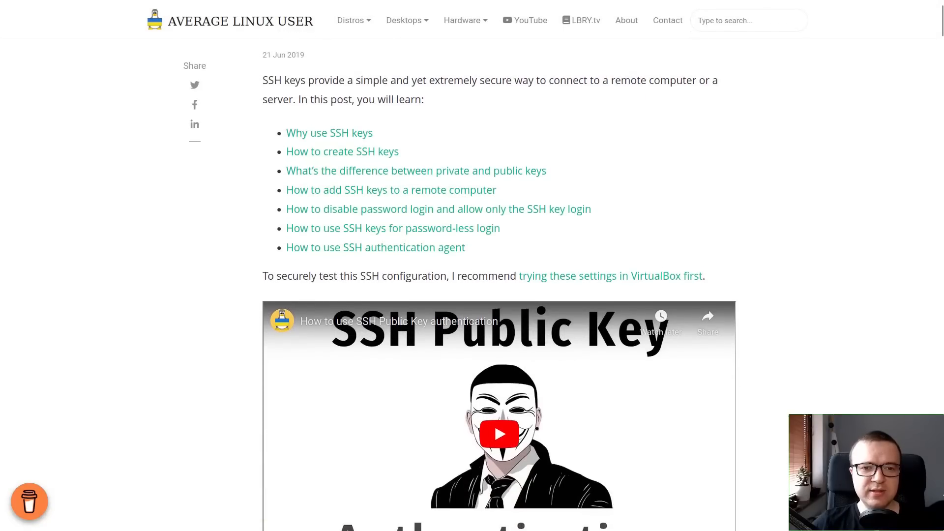
scroll(down, 3)
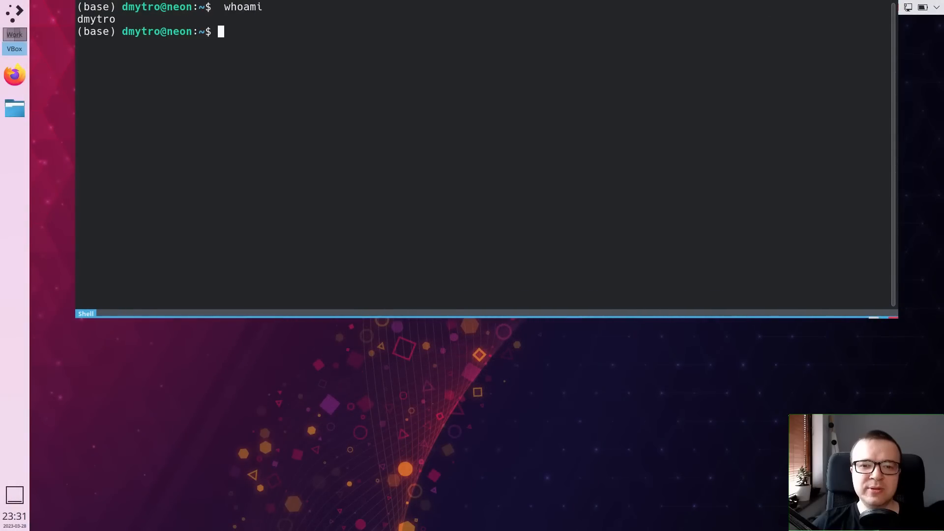
text(sudo su -)
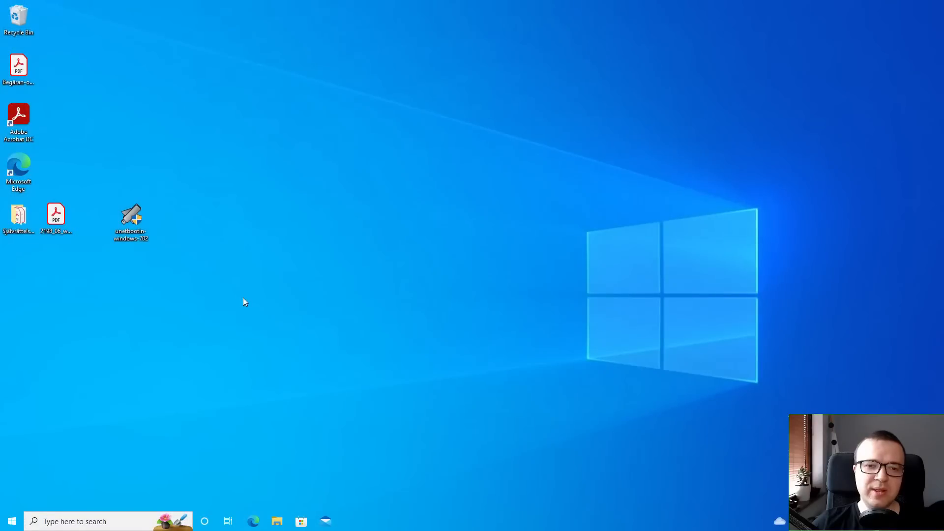
double_click(130, 217)
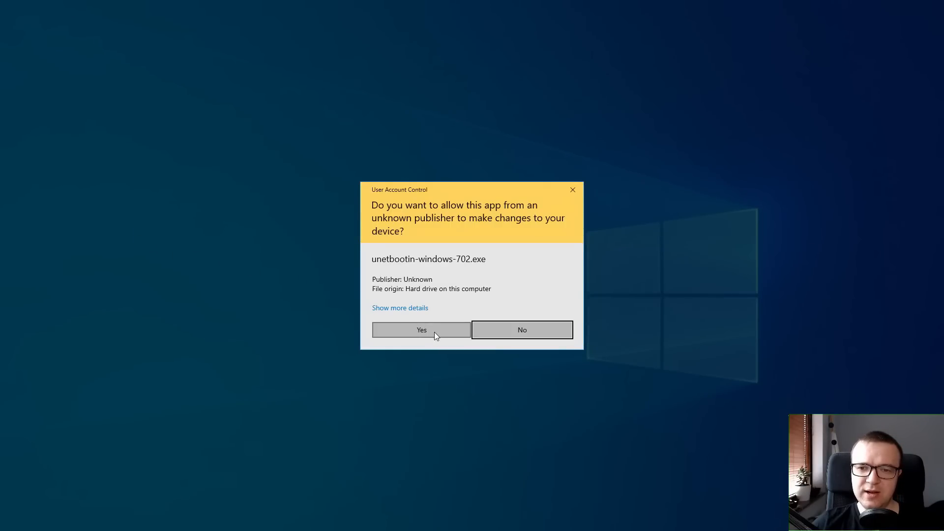
click(421, 329)
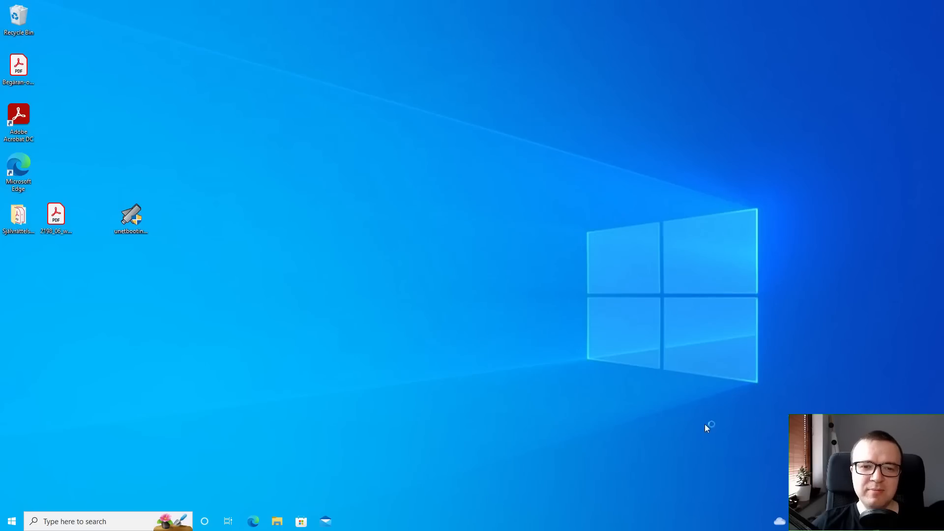
double_click(131, 215)
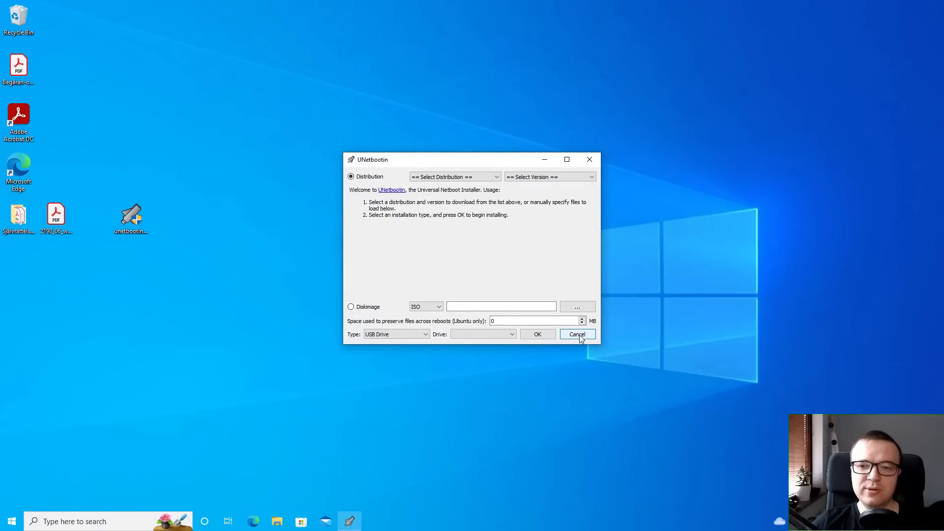
click(576, 335)
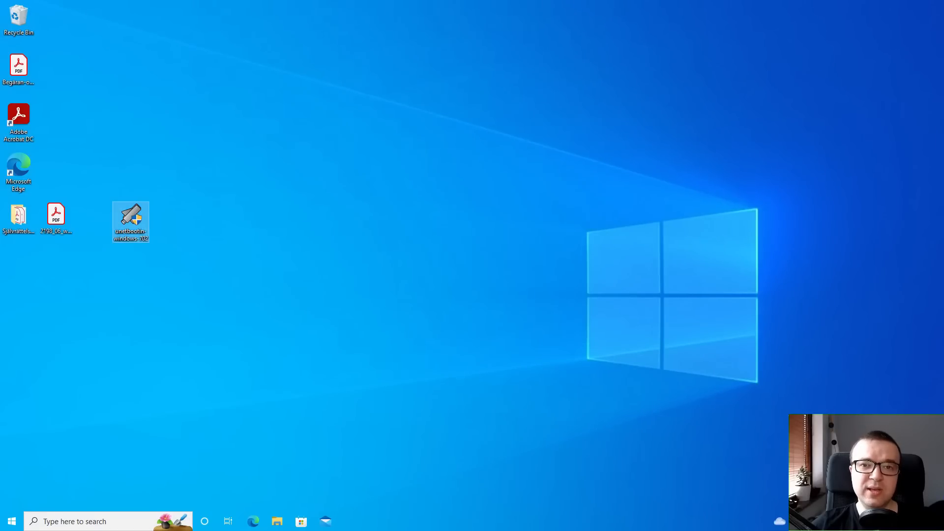
Launch Update Manager by searching 'update' in the Mint menu.
click(10, 520)
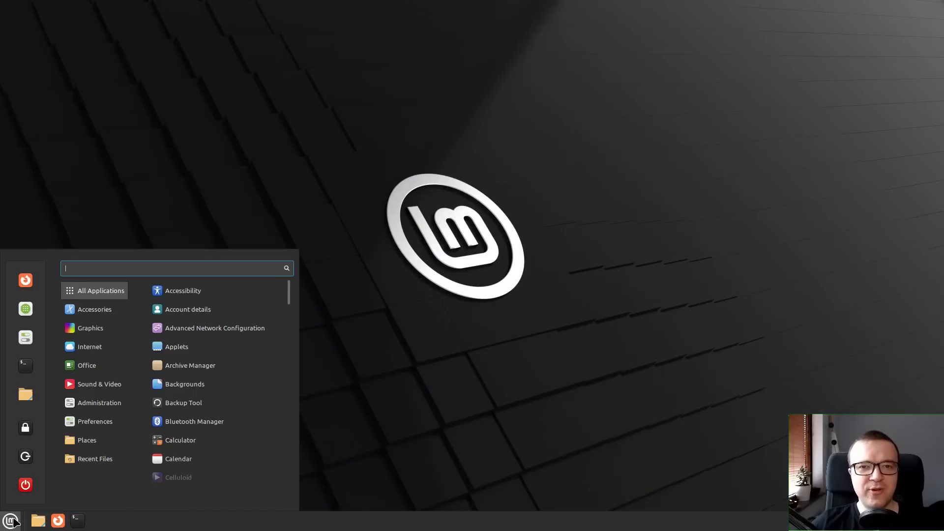
text(update)
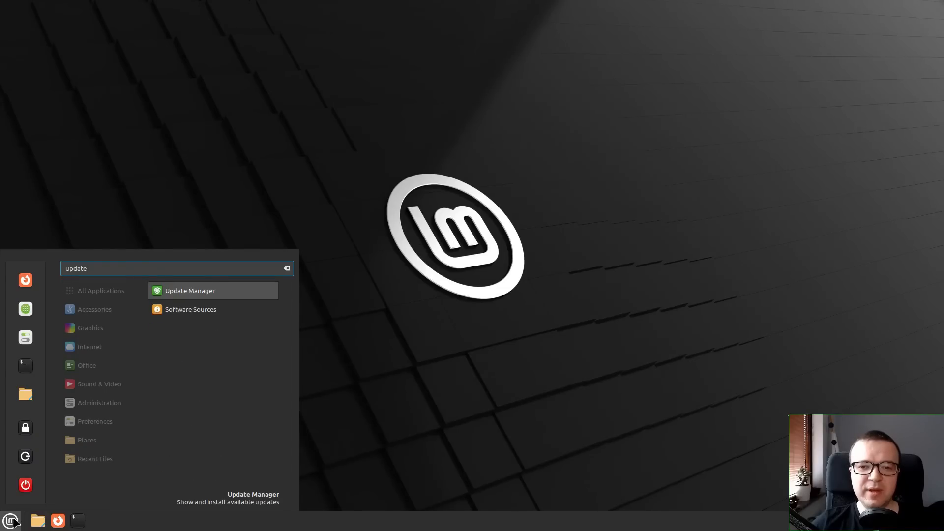
click(189, 290)
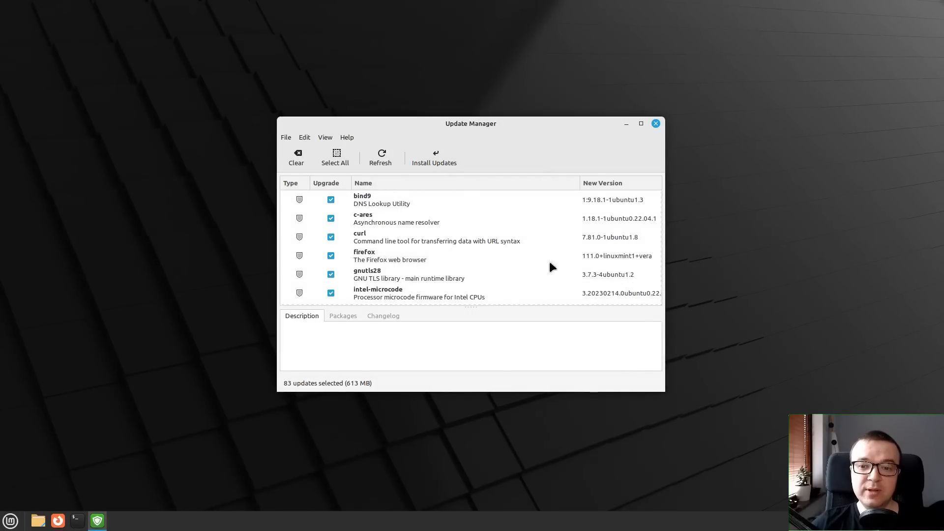
Start installing the 83 selected updates, reaching the password prompt.
click(434, 158)
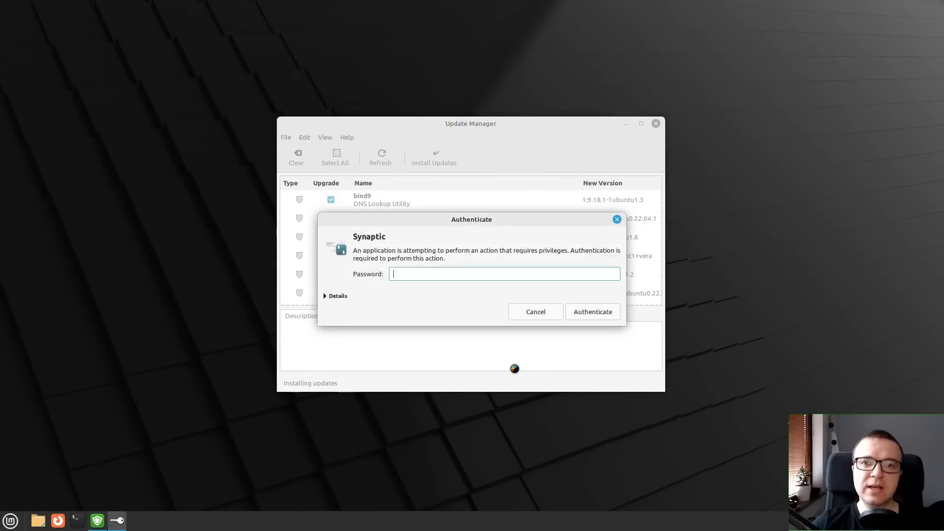
click(591, 311)
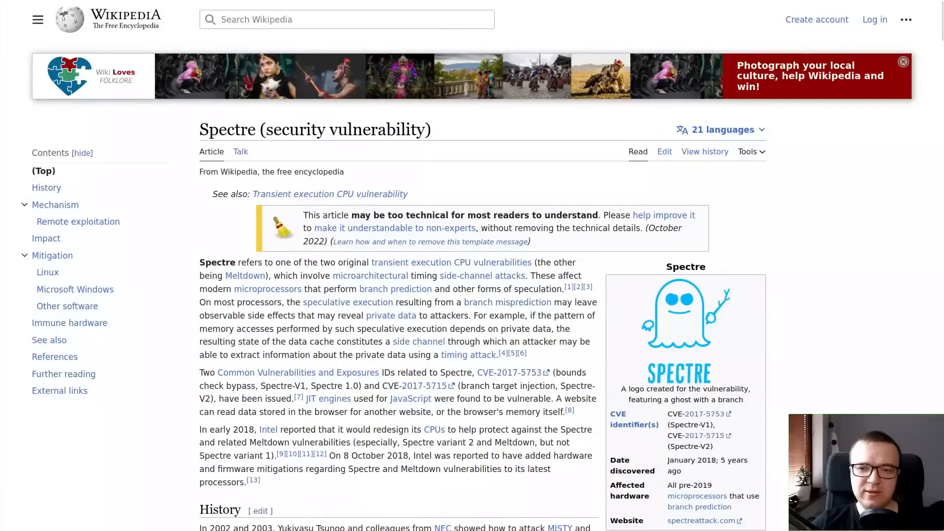
Scroll the Spectre article to Mitigation > Linux and highlight a line there.
scroll(down, 3)
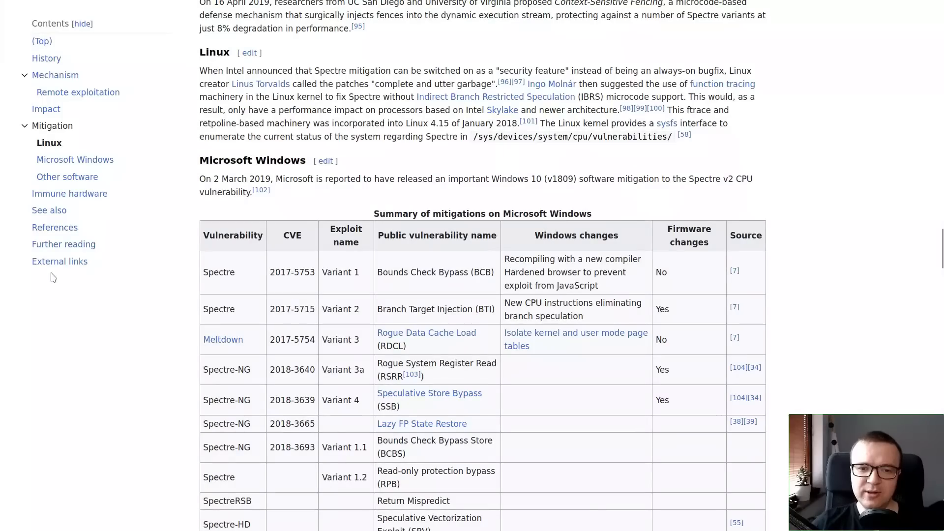
drag(230, 84, 495, 84)
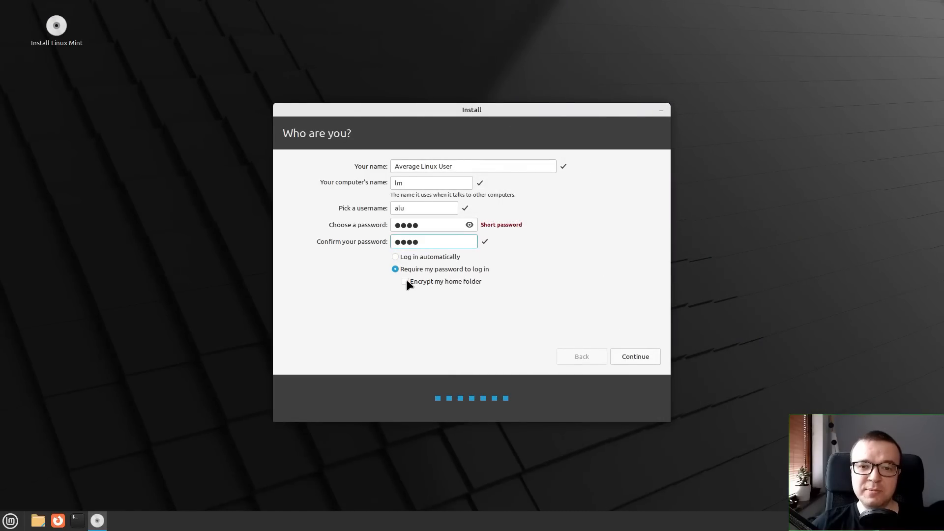
Tick 'Encrypt my home folder' on the 'Who are you?' page and continue the installer.
click(404, 281)
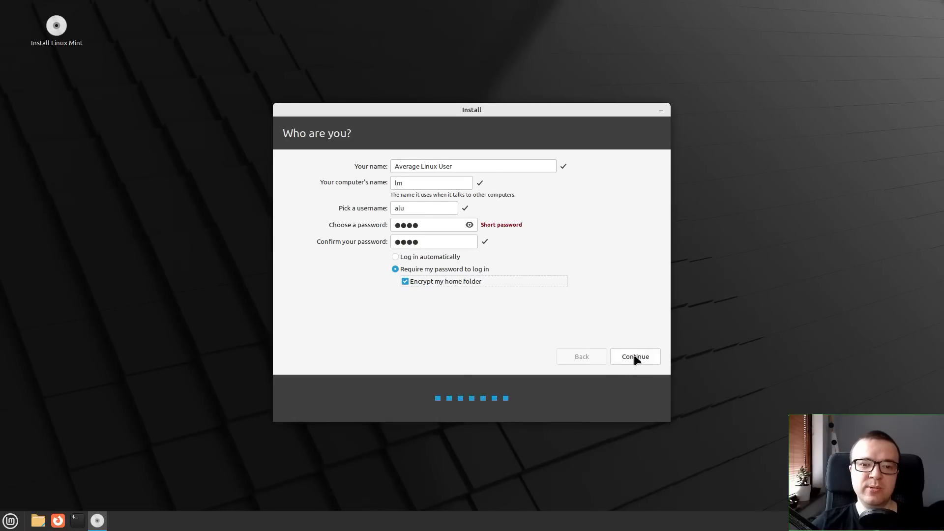
click(634, 356)
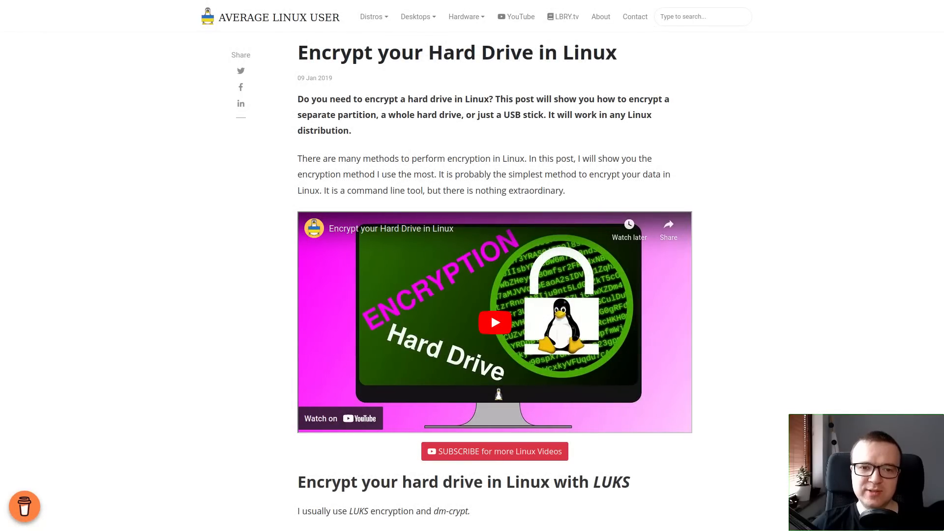
click(512, 172)
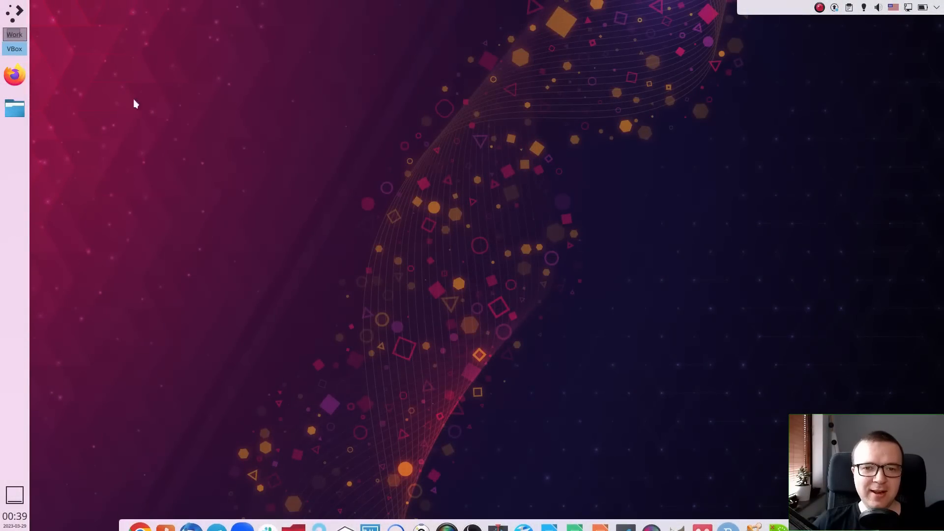
key(Super)
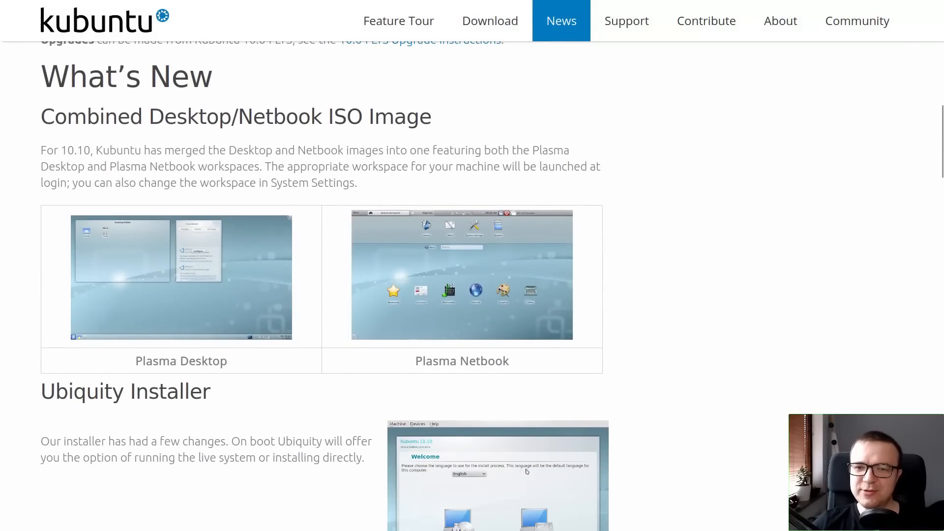
Scroll the Kubuntu 10.10 release notes down to the Ubiquity Installer and KPackageKit sections.
scroll(down, 3)
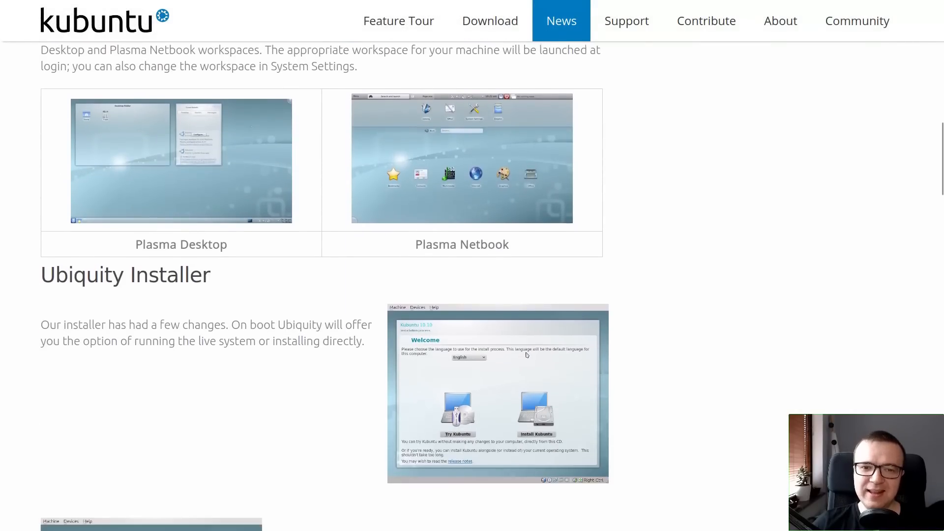
scroll(down, 3)
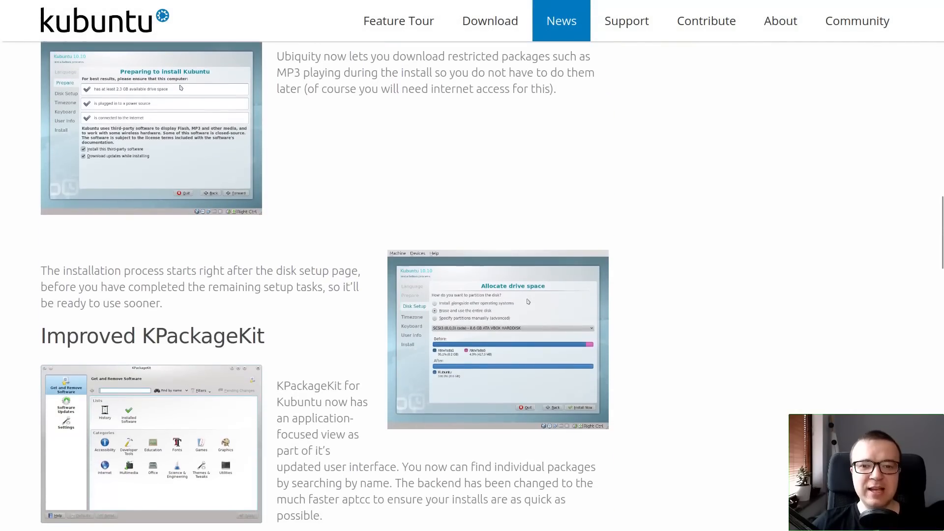
scroll(down, 3)
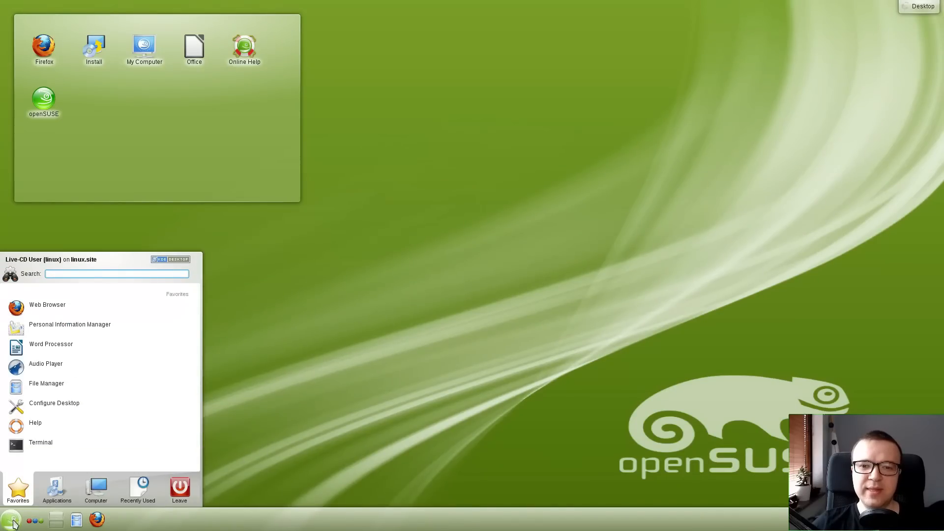
Launch YaST from the openSUSE menu search 'yast', then open Linux Mint KDE's System Settings.
text(yast)
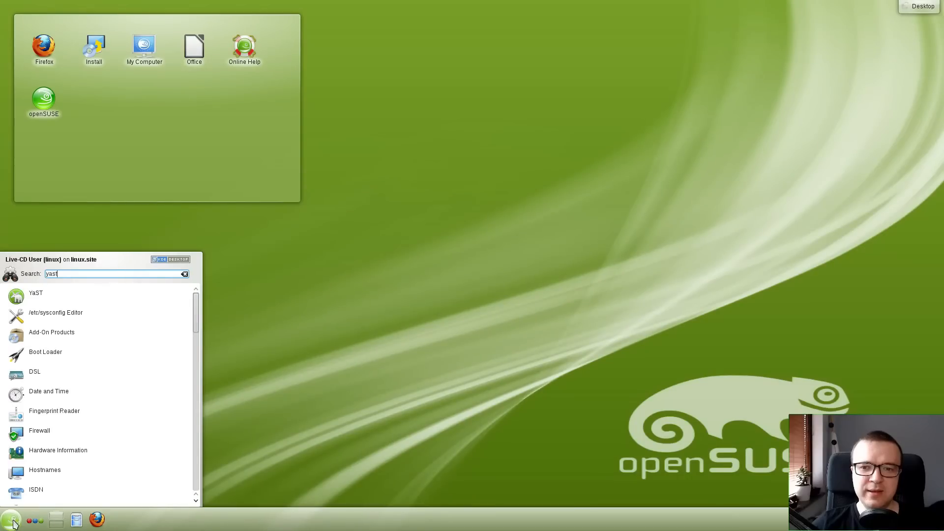
click(34, 292)
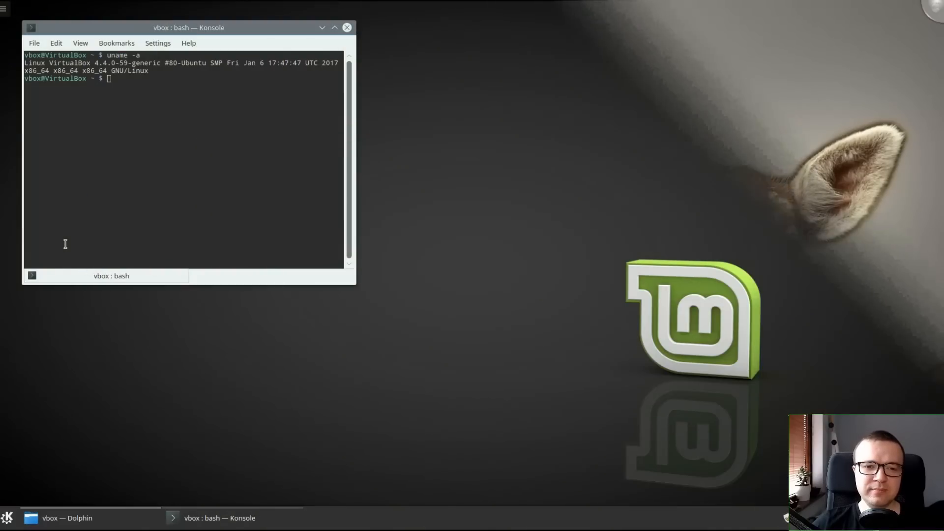
click(66, 518)
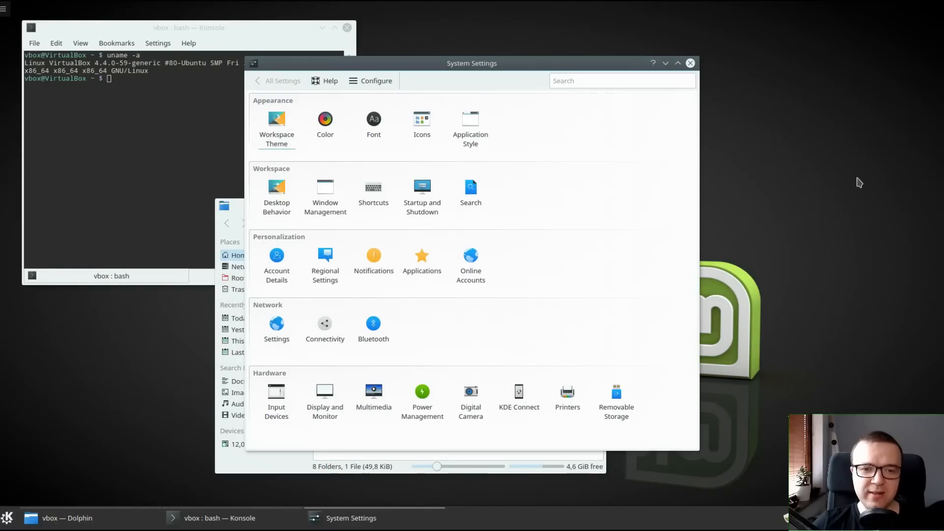
On Arch Linux, open Info Center from the menu search and close the system information window.
drag(472, 62, 682, 27)
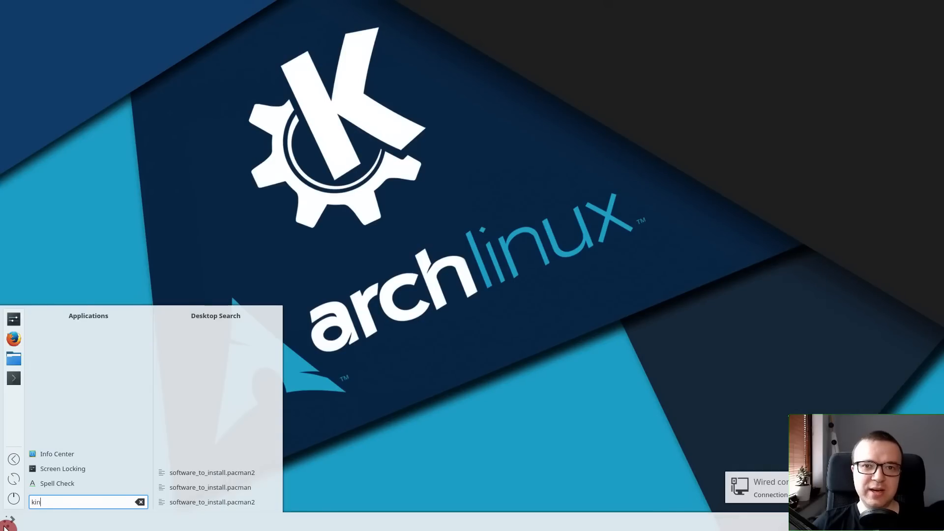
click(57, 453)
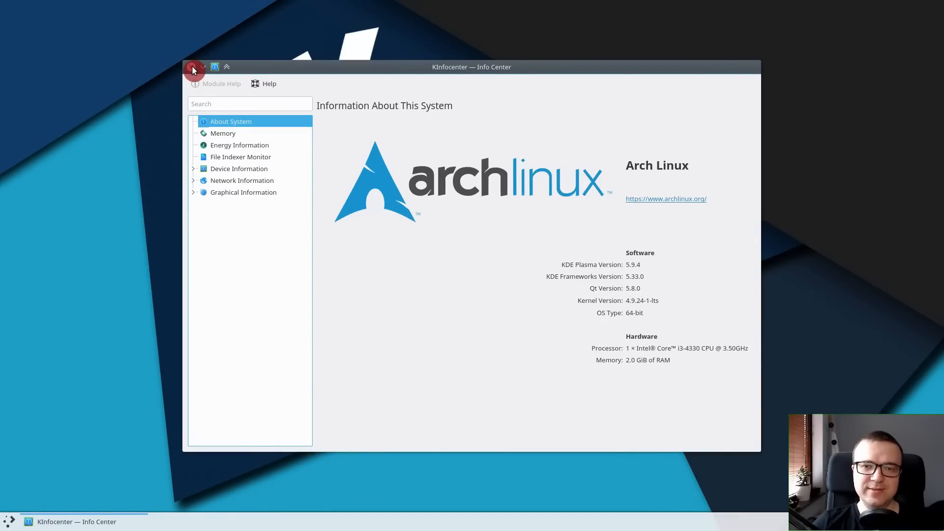
click(193, 66)
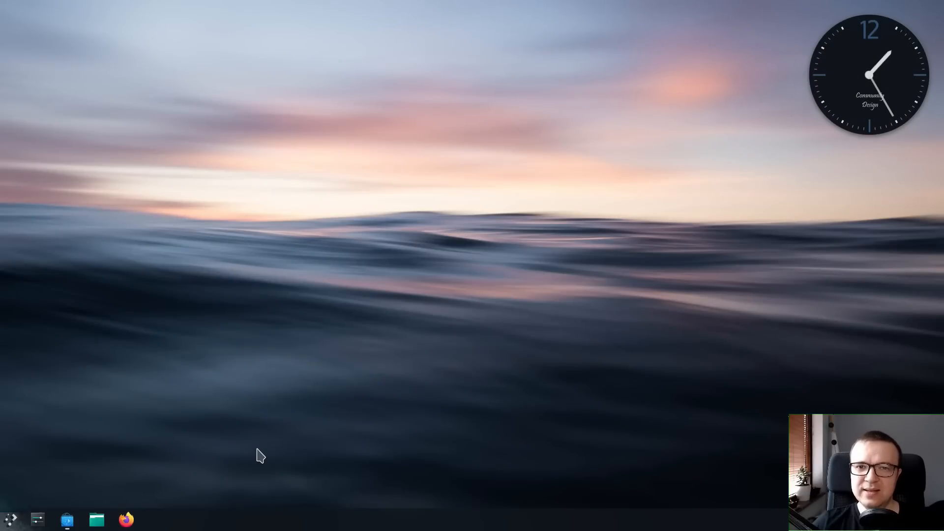
click(66, 519)
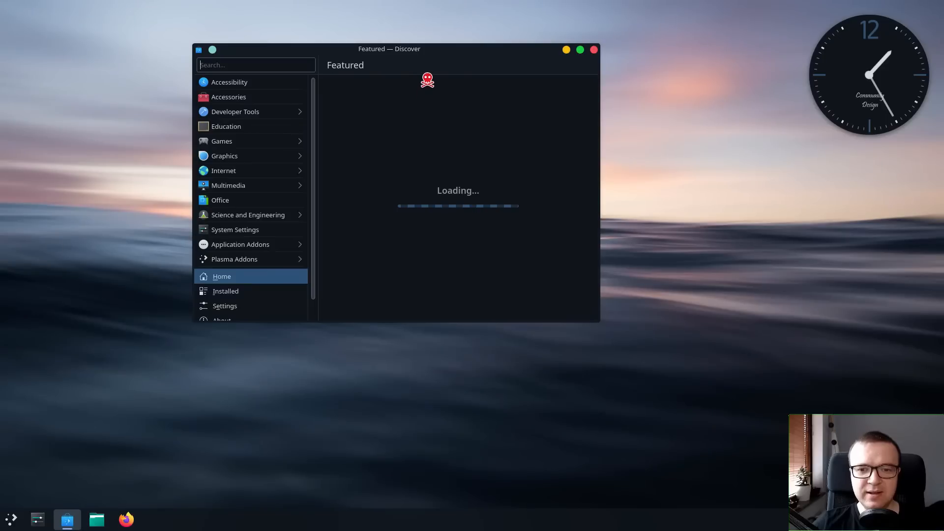
click(593, 49)
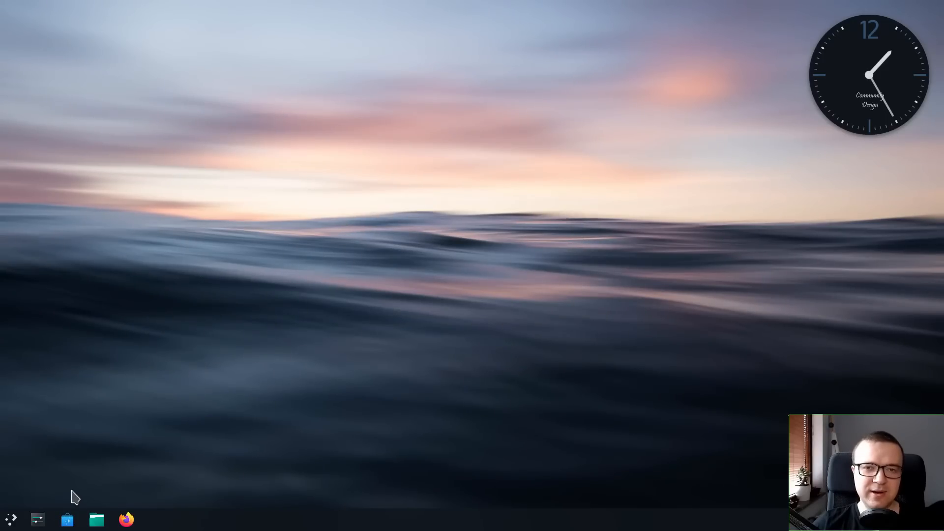
click(67, 519)
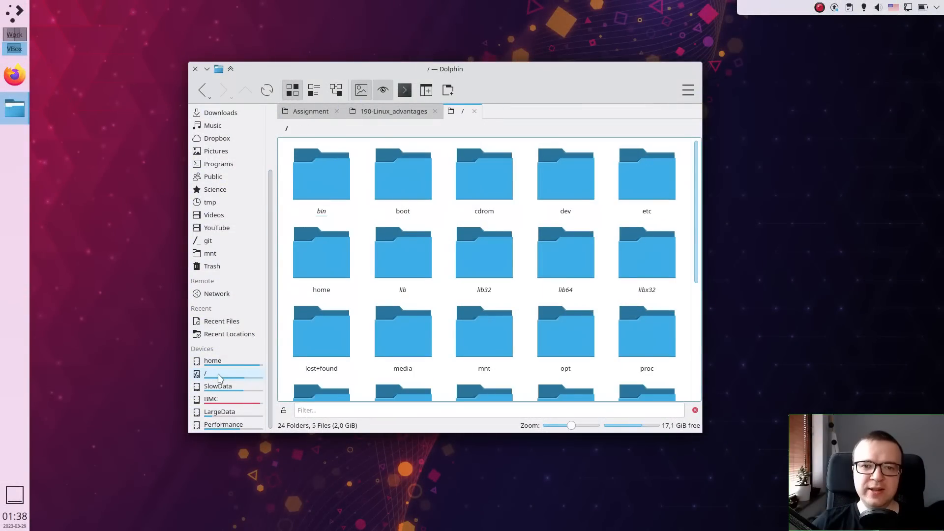
Enter the etc folder of the root filesystem in Dolphin and scroll toward the default folder.
double_click(647, 175)
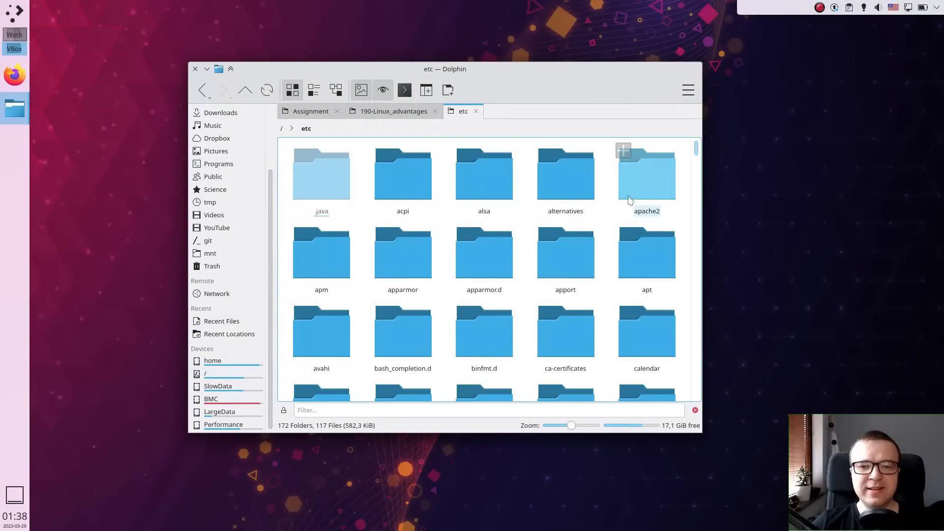
scroll(down, 3)
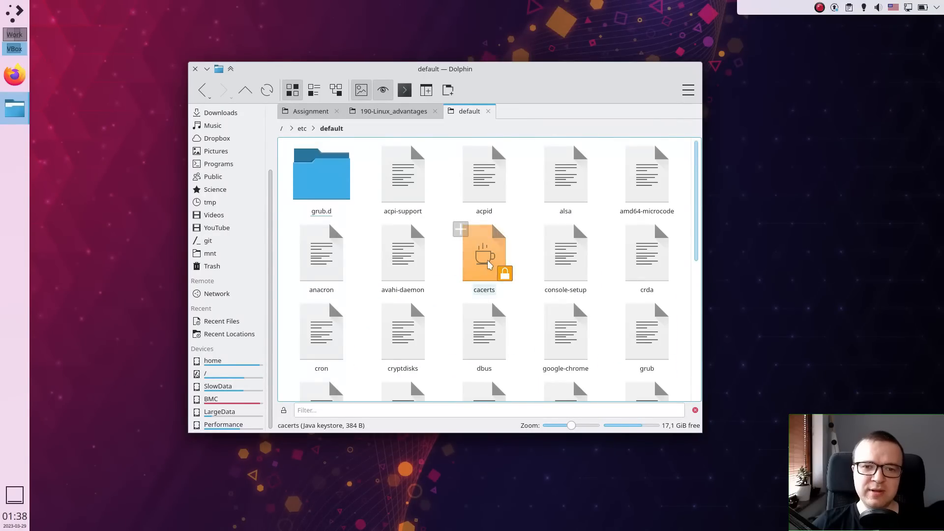
scroll(down, 3)
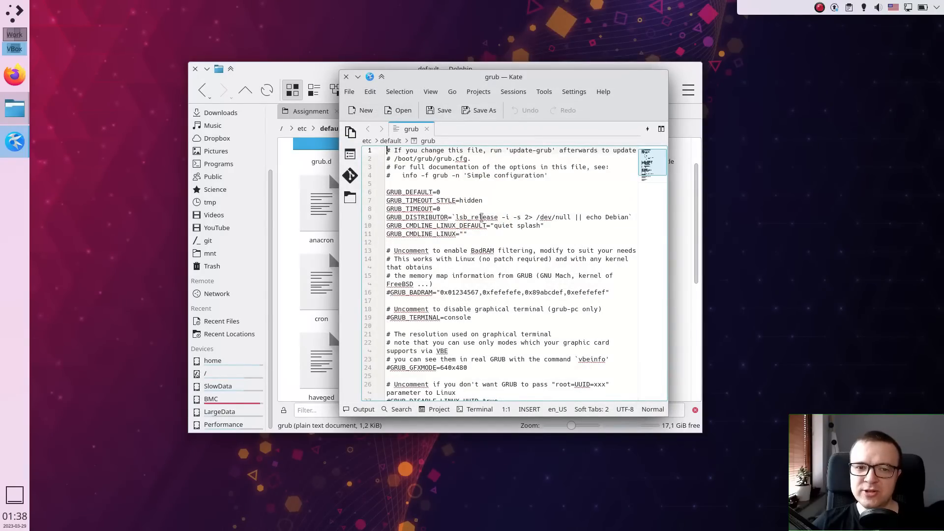
mouse_move(438, 208)
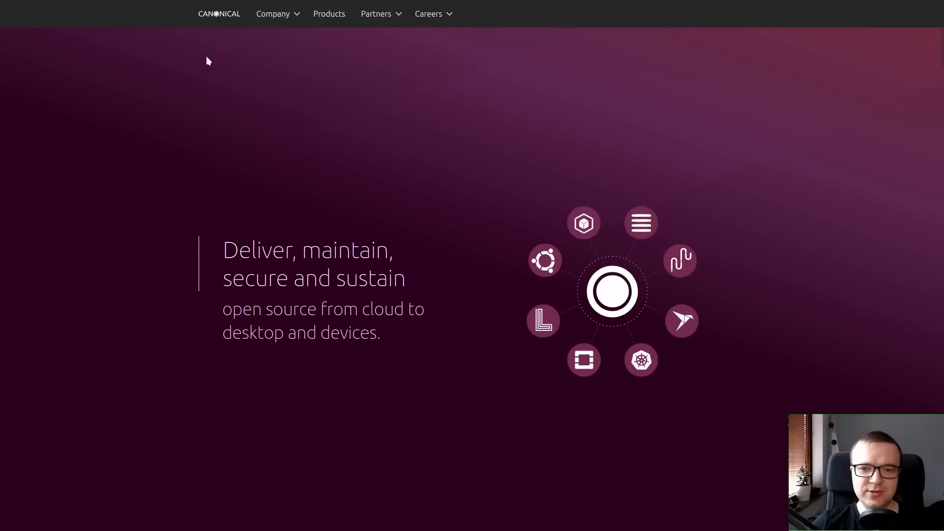
Read through the Ars Technica Ubuntu spyware article, highlighting a passage.
scroll(down, 3)
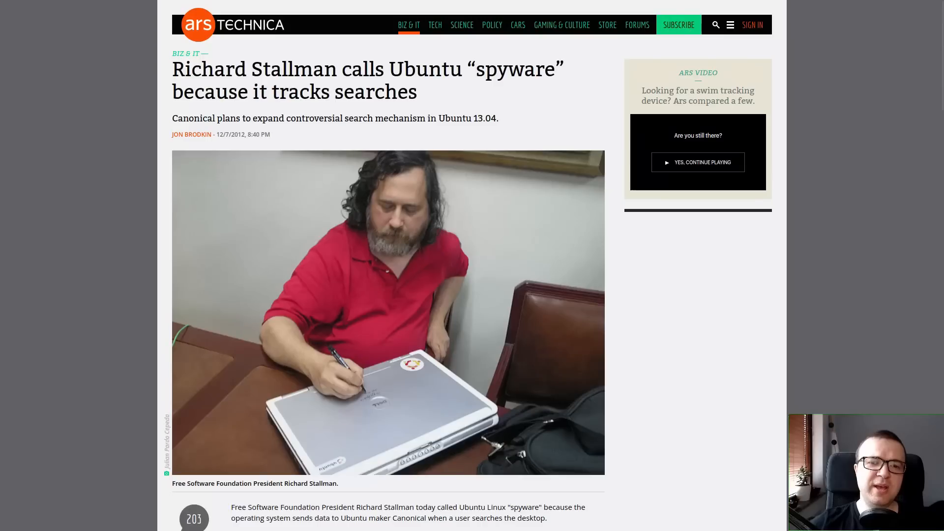
scroll(down, 3)
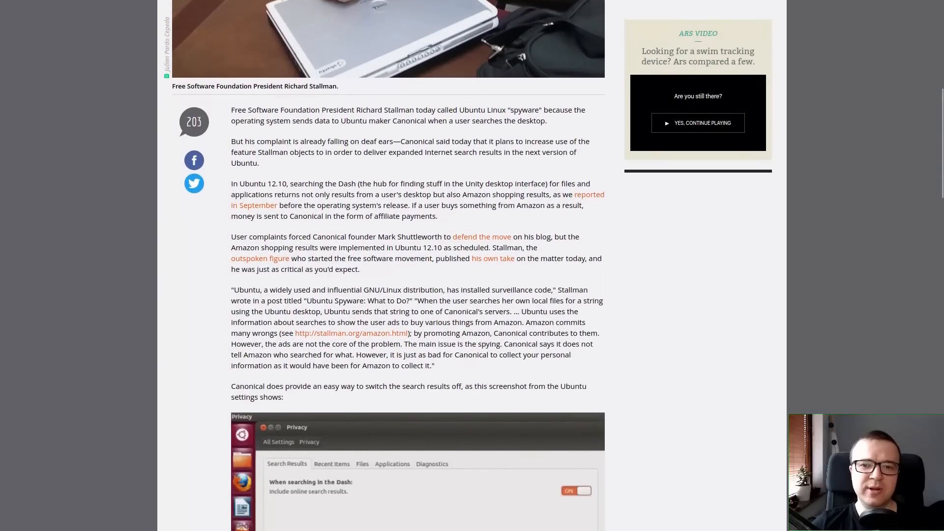
scroll(down, 3)
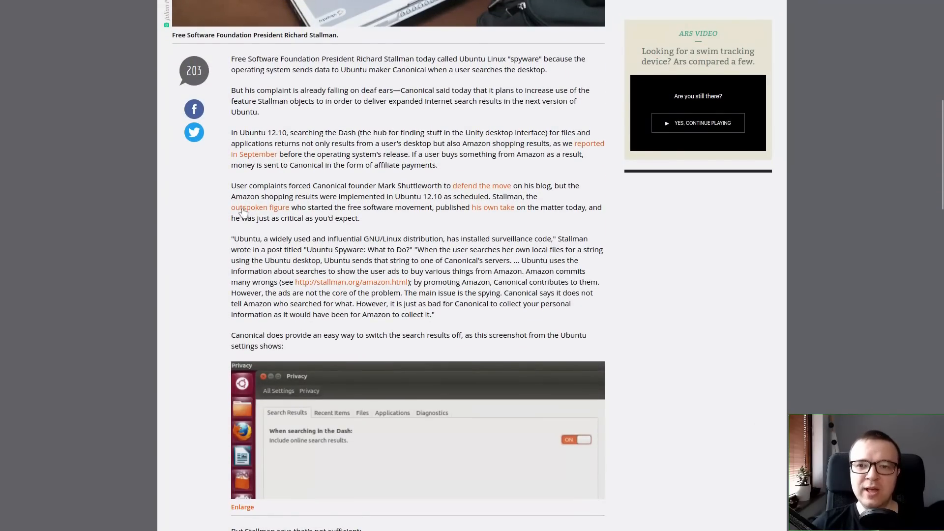
drag(231, 196, 442, 196)
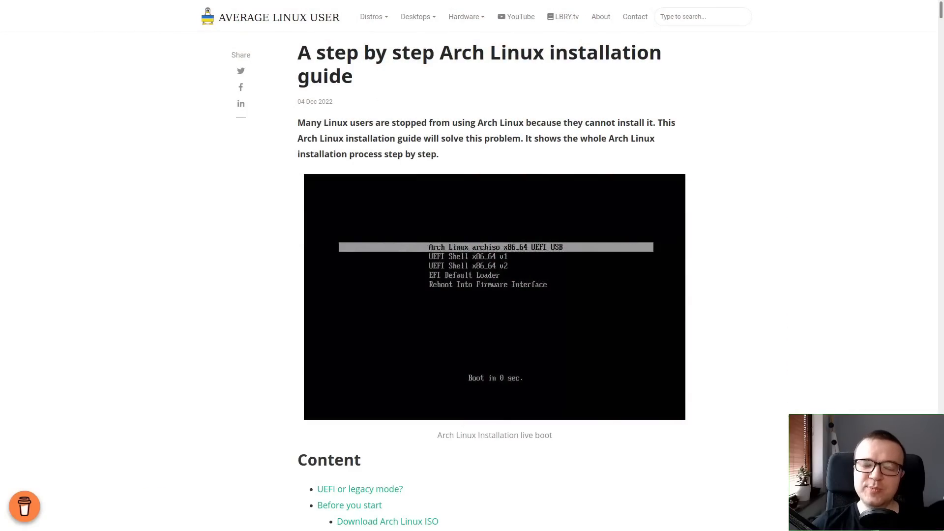
Scroll through the Average Linux User Arch installation guide.
scroll(down, 3)
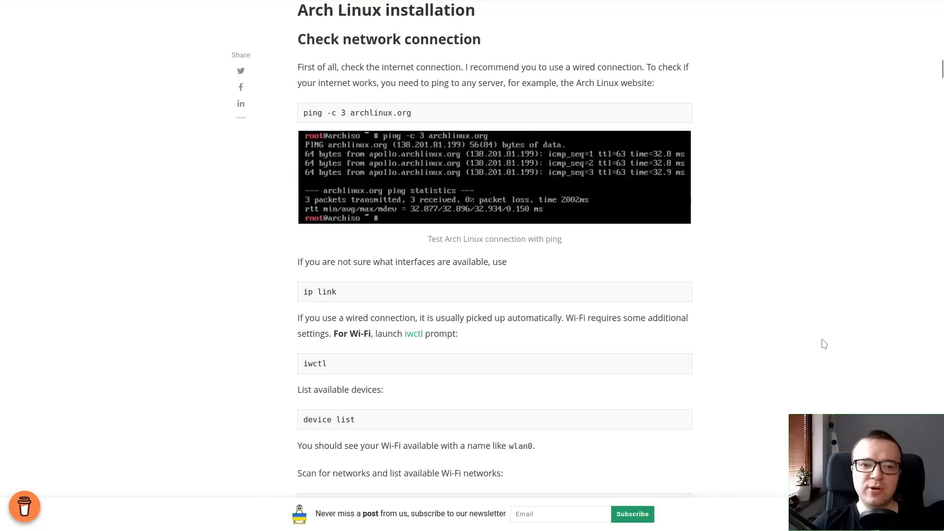
scroll(down, 3)
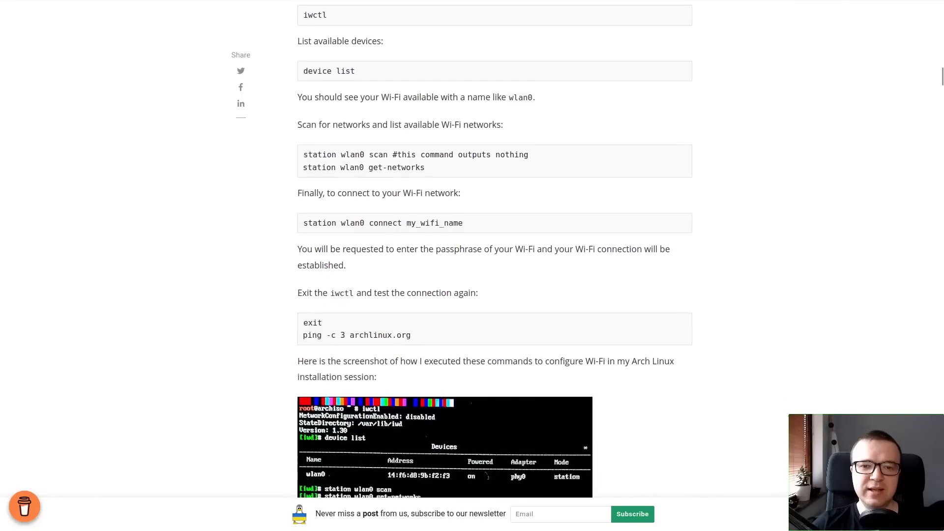
scroll(down, 3)
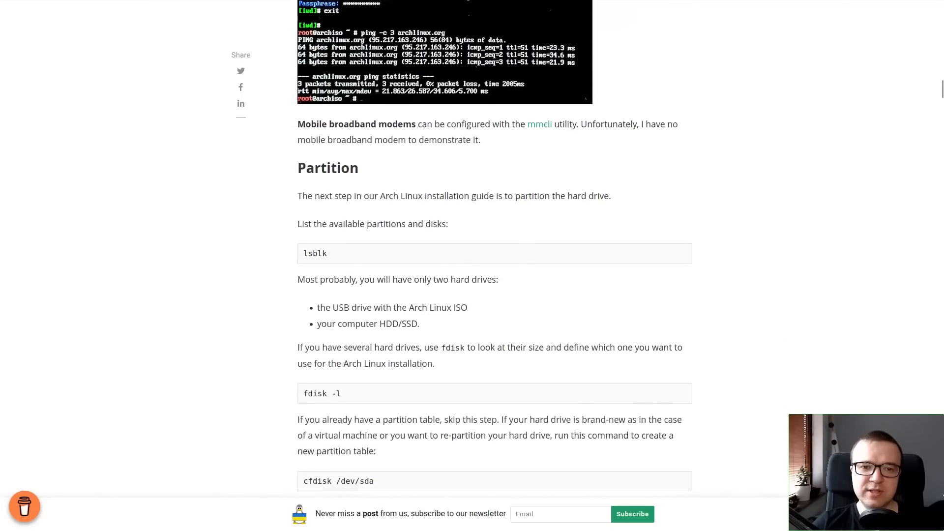
scroll(down, 3)
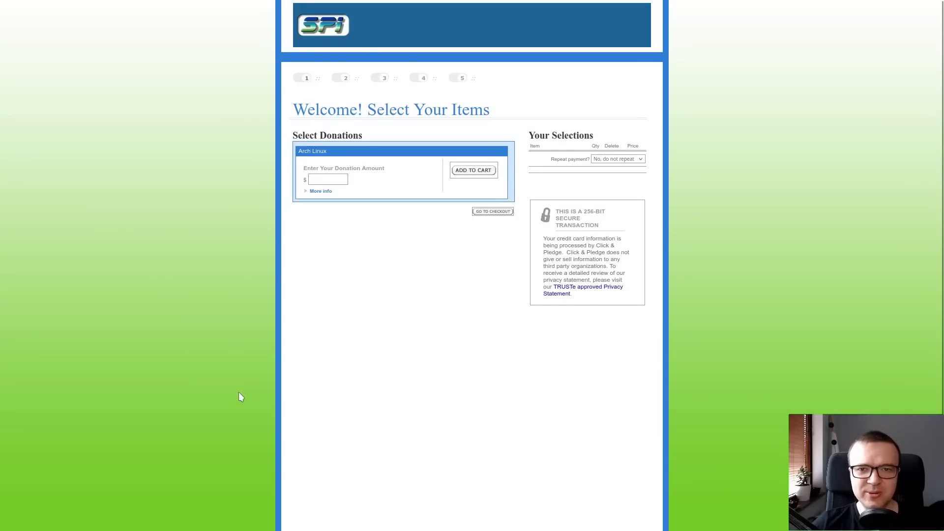
mouse_move(245, 408)
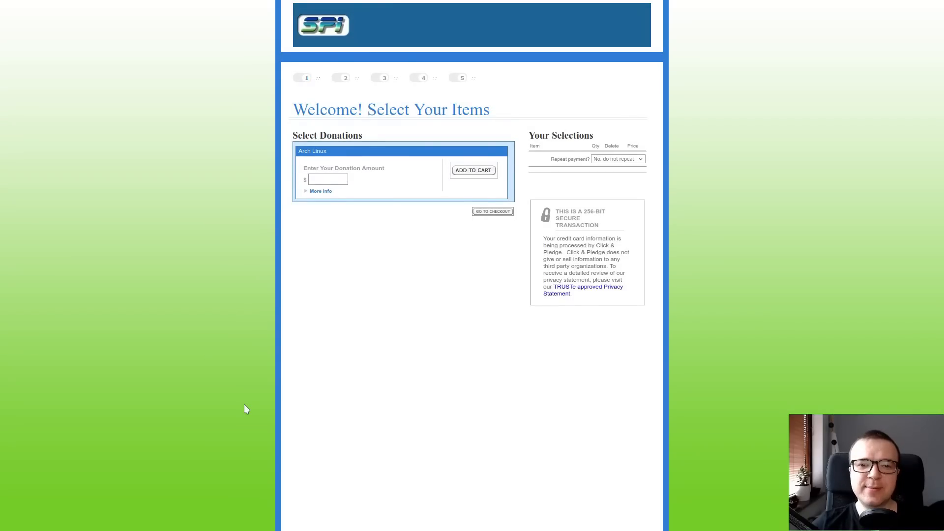
Show the Arch donation page's developer tools with the Network panel active.
key(F12)
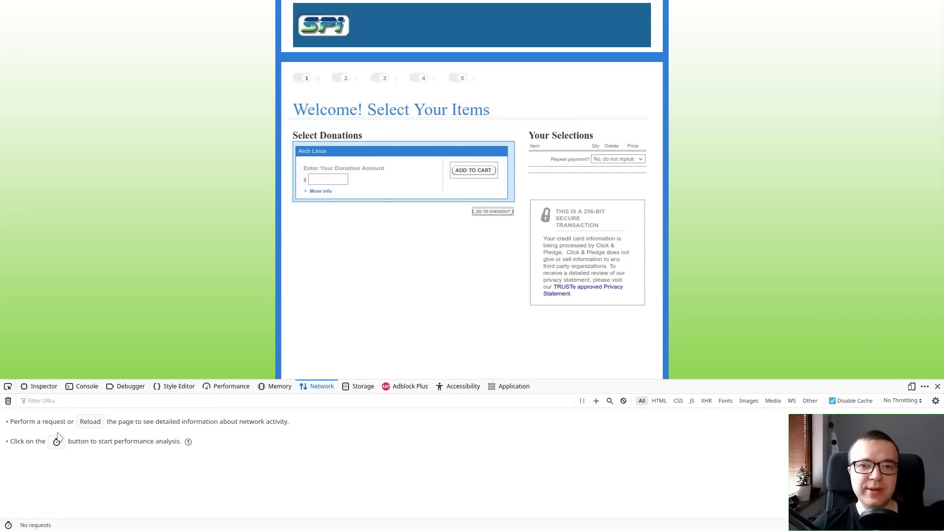
click(89, 421)
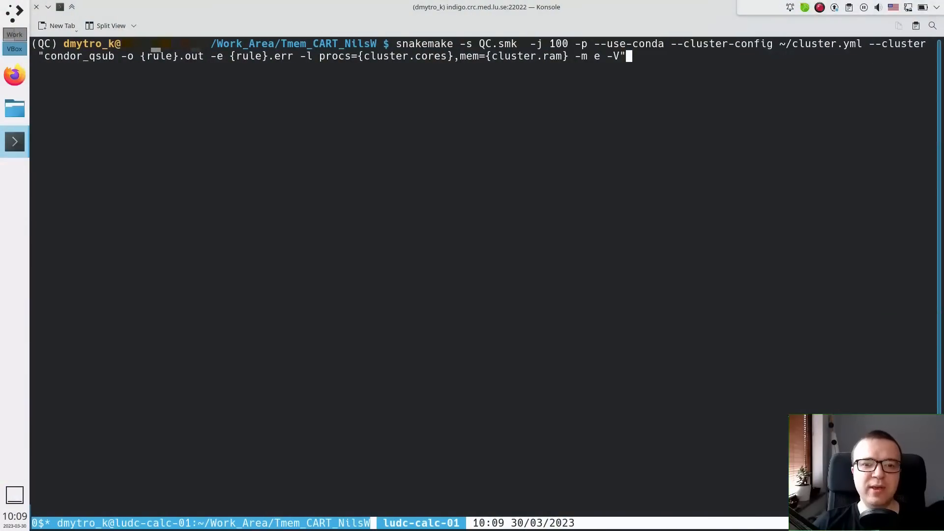
Run the snakemake QC workflow command with the cluster configuration in Konsole.
key(Return)
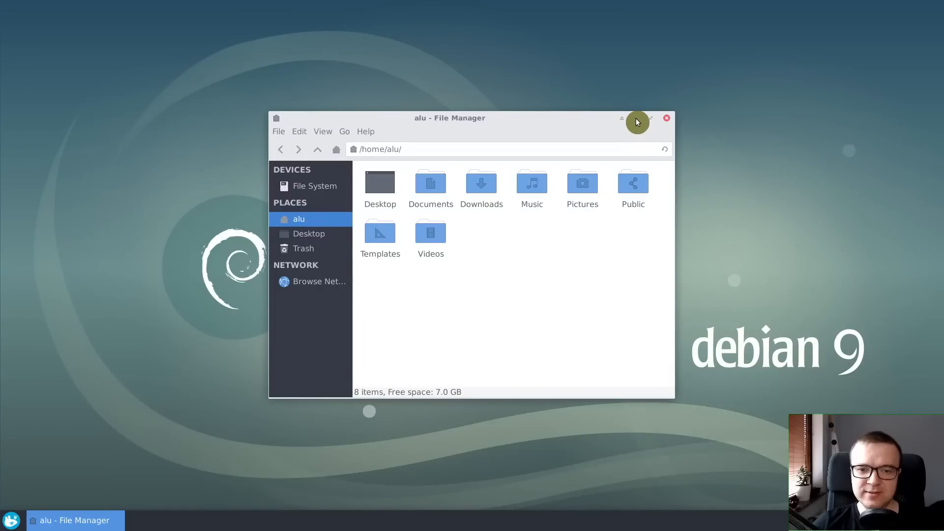
Show the Debian Xfce menu, then bring up Desktop Layout choices in Ubuntu MATE Welcome.
click(11, 521)
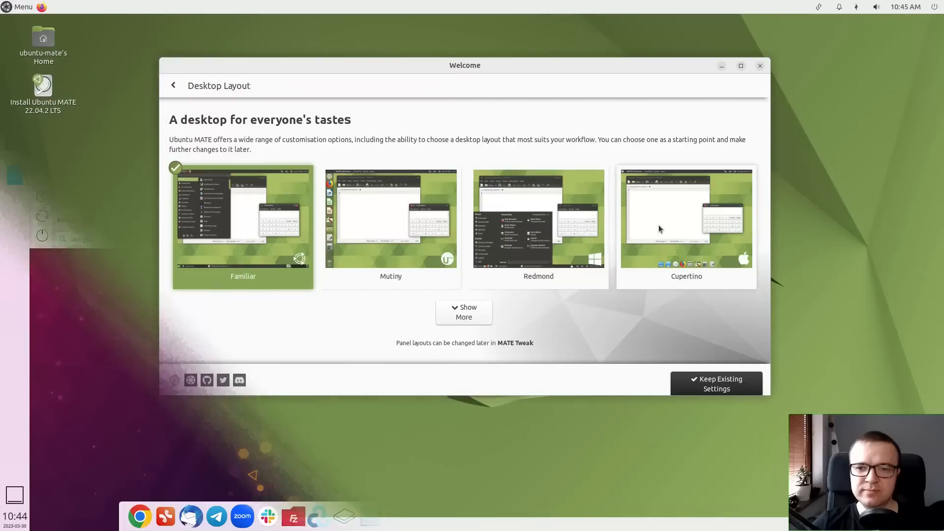
click(686, 219)
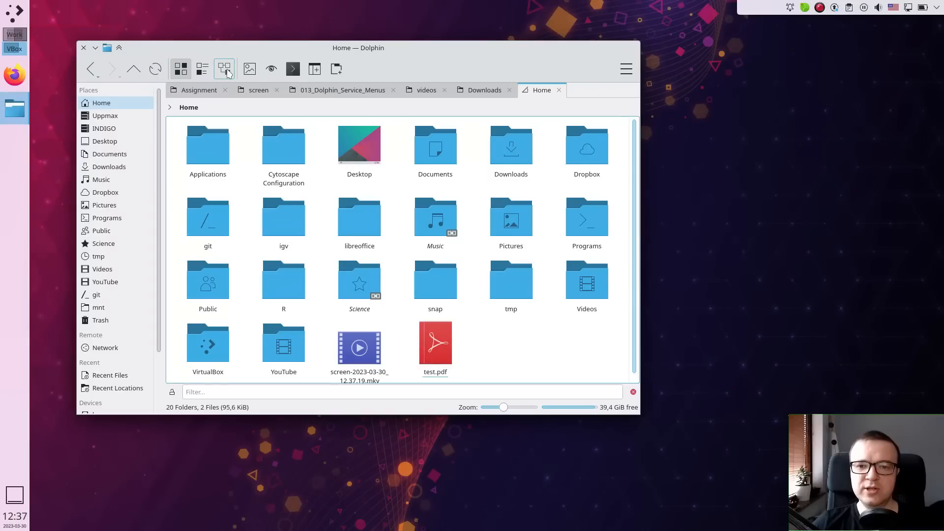
Bring up the Actions service menu for test.pdf showing Convert and Repaginate options.
click(435, 343)
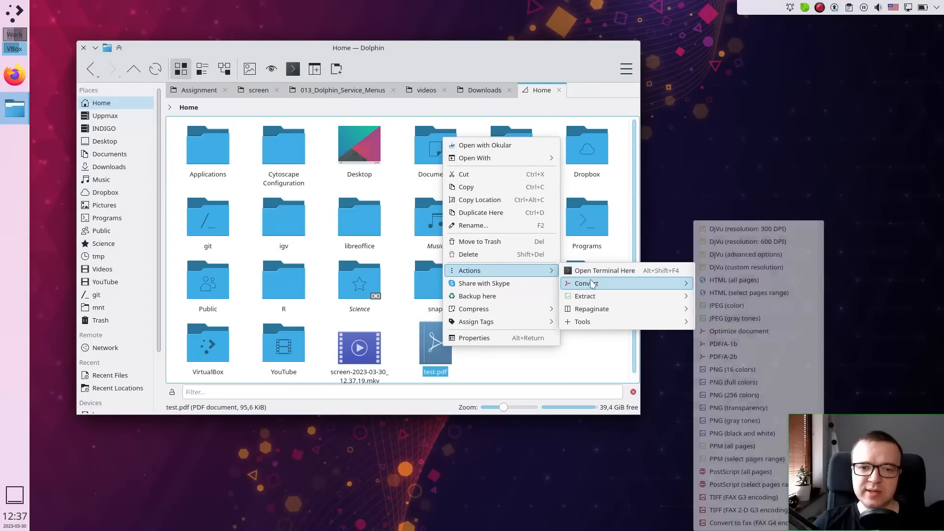
mouse_move(591, 308)
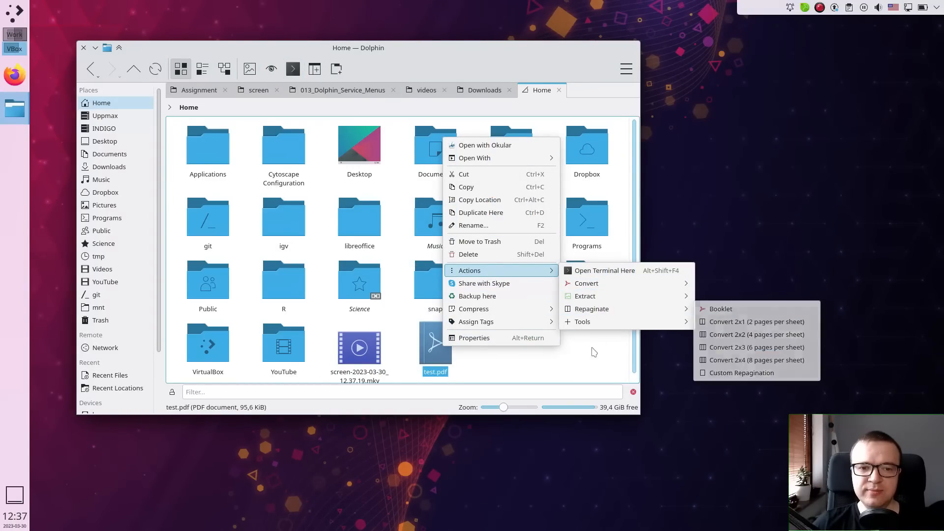
click(604, 270)
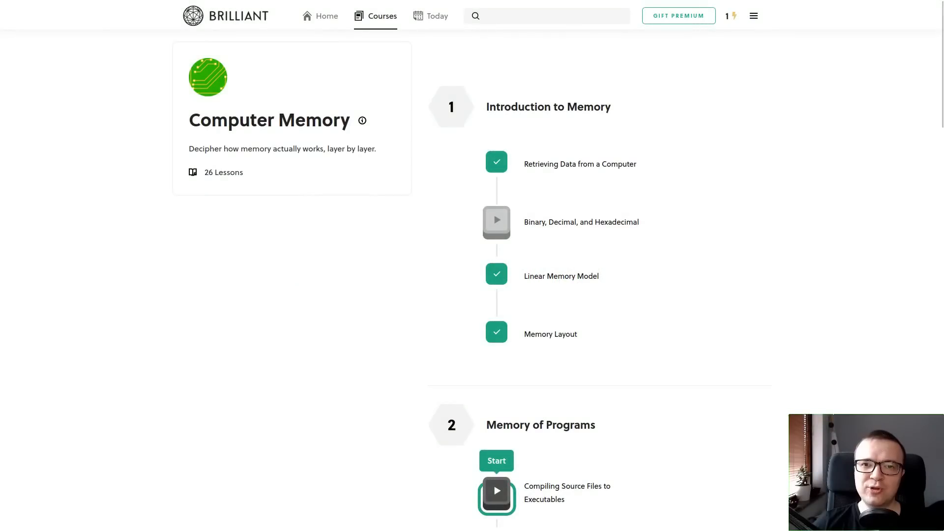
Scroll through the Brilliant Computer Memory course lessons.
scroll(down, 3)
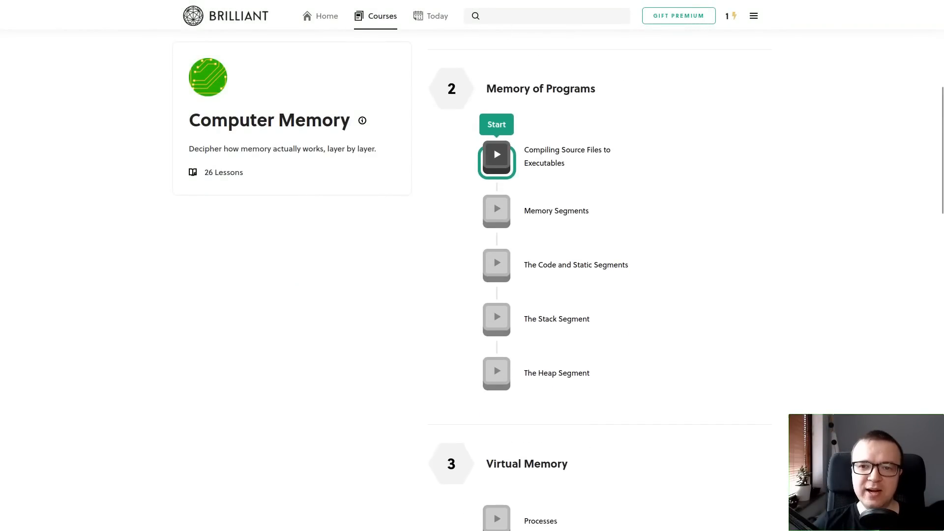
scroll(down, 3)
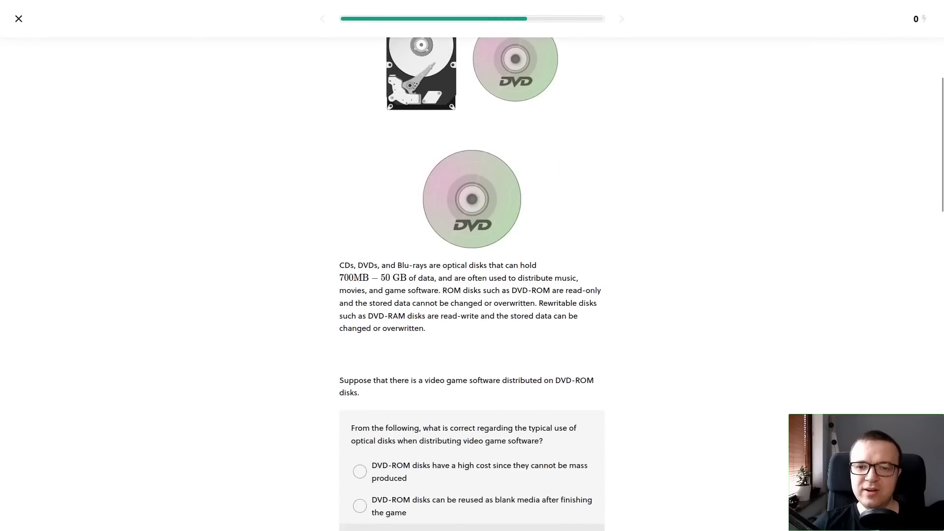
scroll(down, 3)
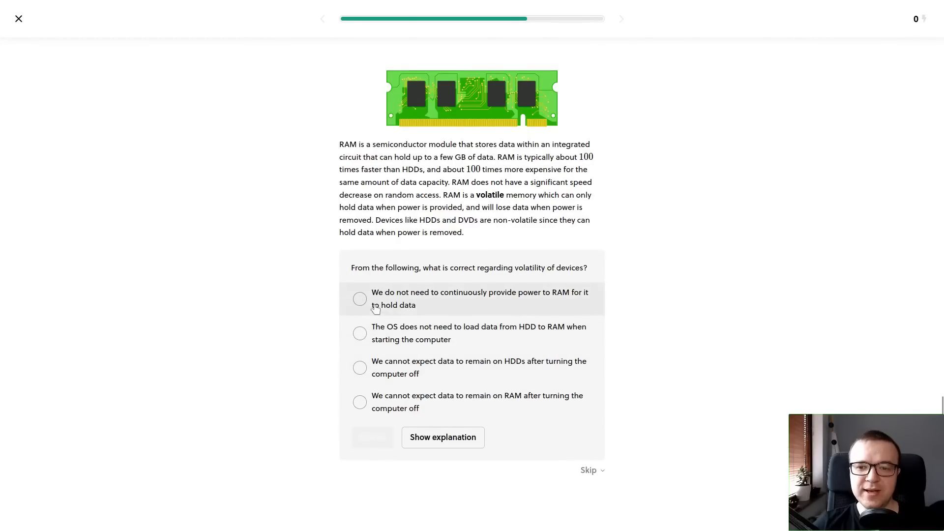
Answer and submit the device volatility question, then browse the Courses catalogue.
click(360, 402)
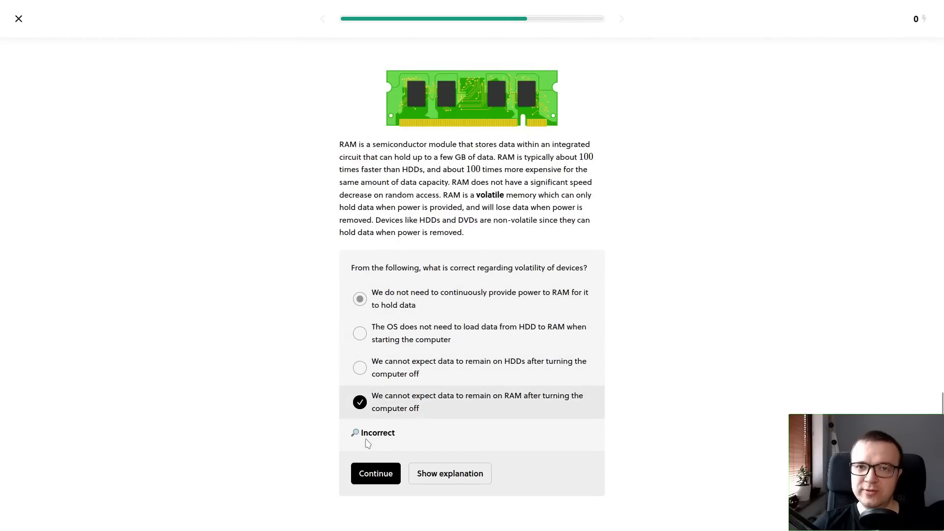
click(449, 473)
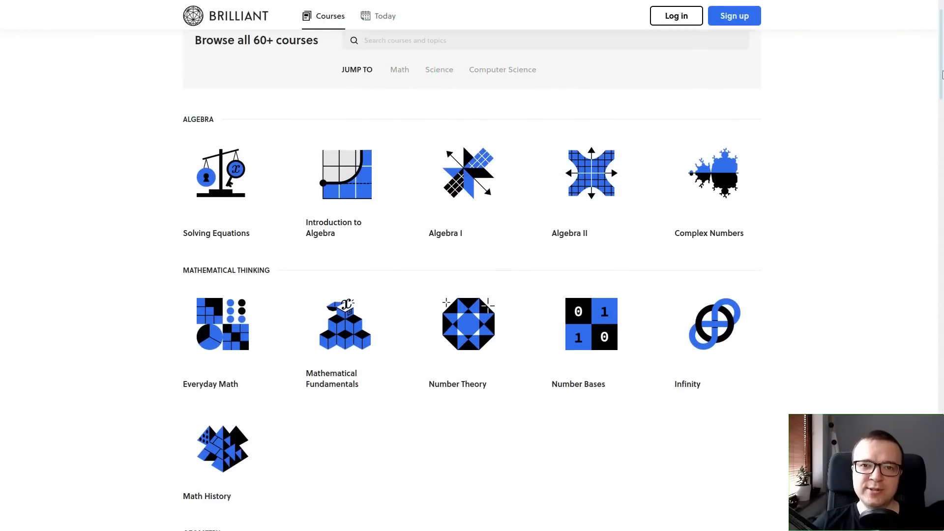
scroll(down, 3)
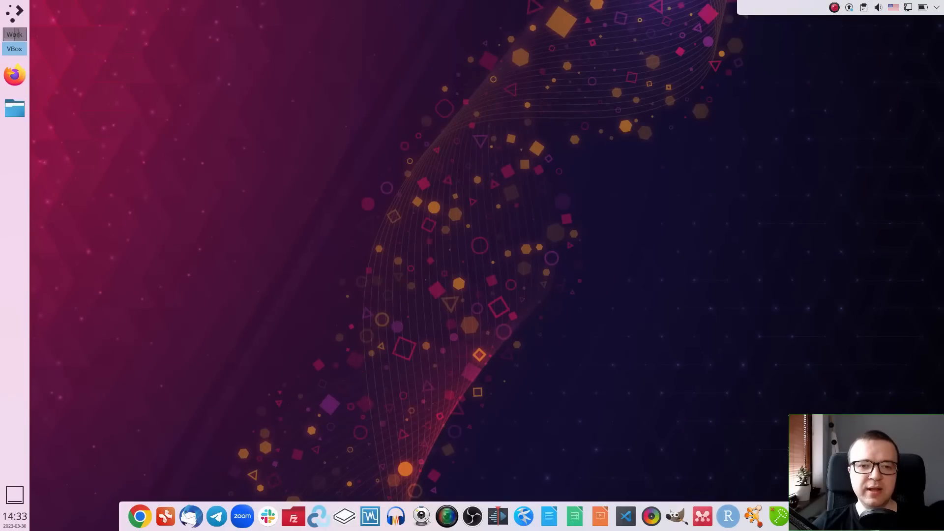
Open the KDE application launcher listing Development, Education and Graphics categories.
click(13, 14)
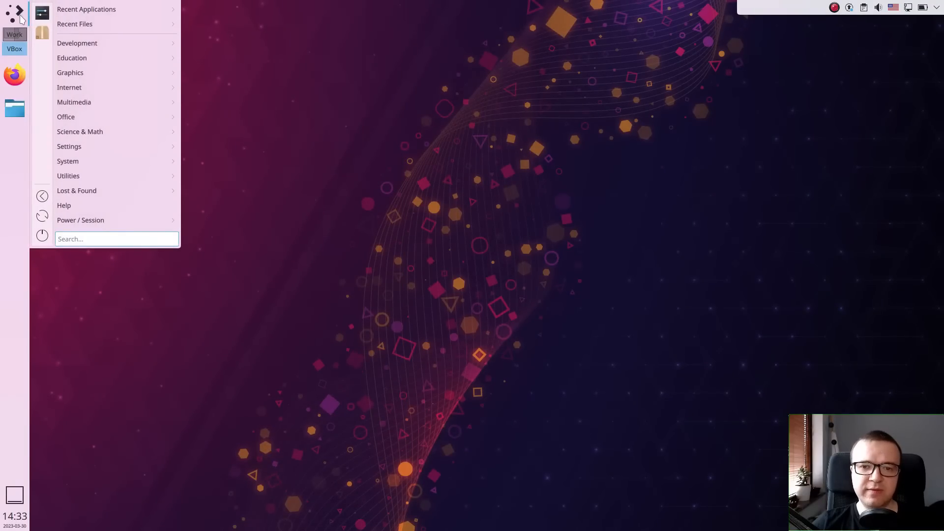